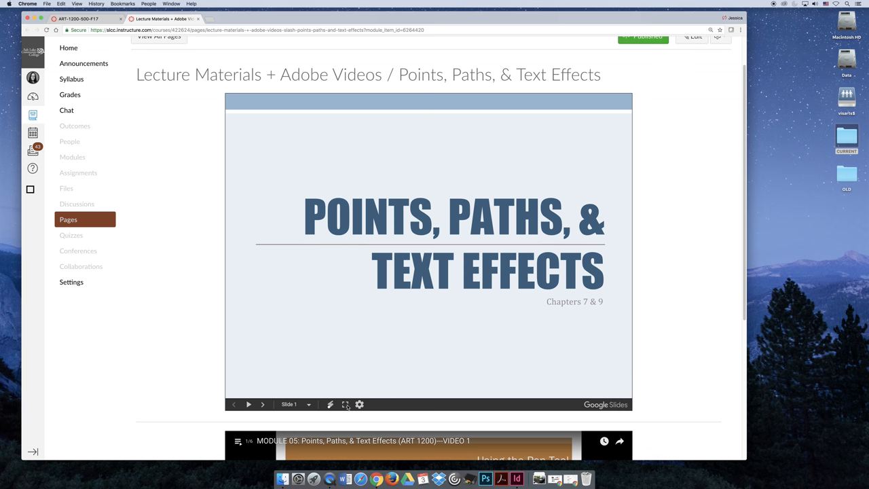
# - Present the embedded Points, Paths, & Text Effects deck full screen from Canvas
pyautogui.click(346, 404)
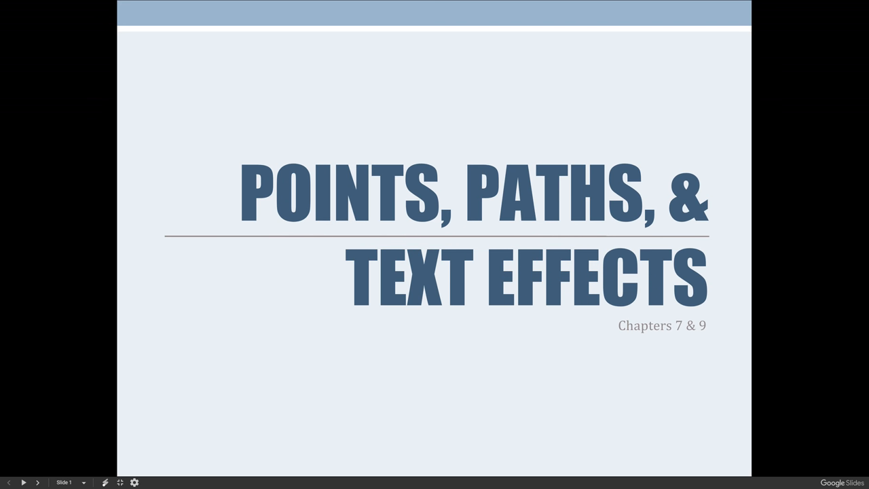
# - Advance the presentation to slide 4, 'What Is Vector Art?'
pyautogui.click(23, 482)
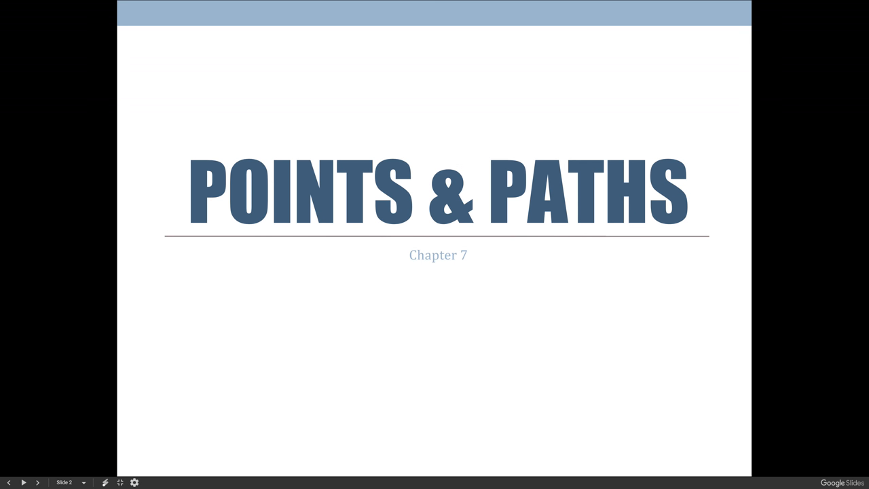
pyautogui.click(24, 482)
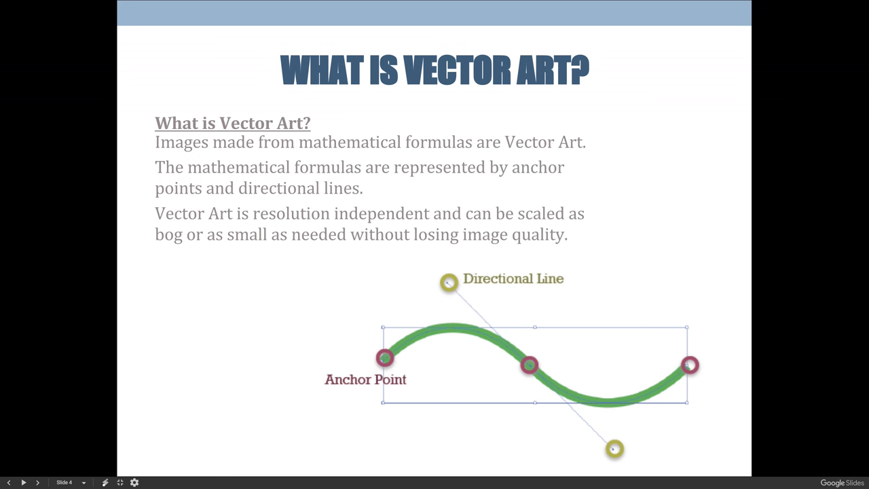
pyautogui.moveTo(457, 269)
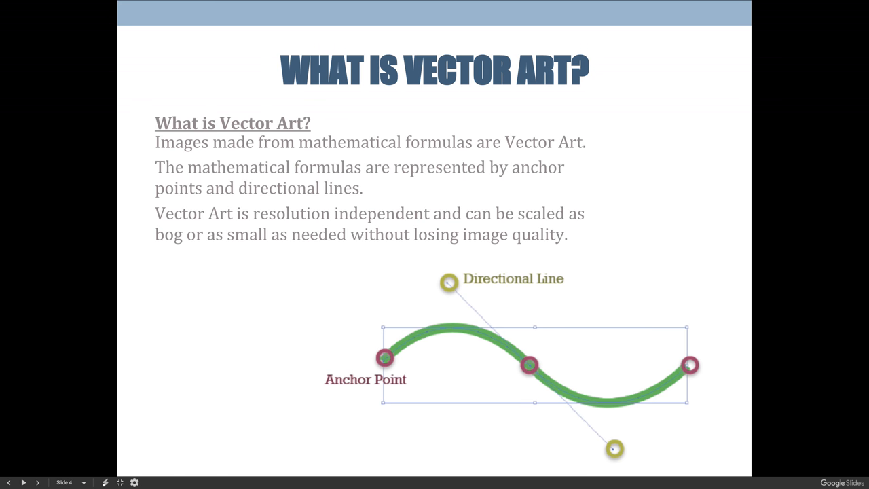
pyautogui.moveTo(560, 291)
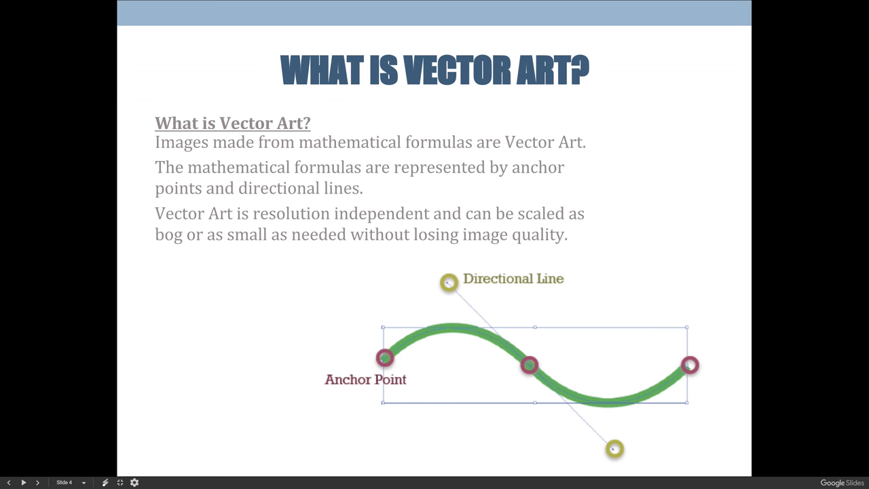
pyautogui.moveTo(610, 373)
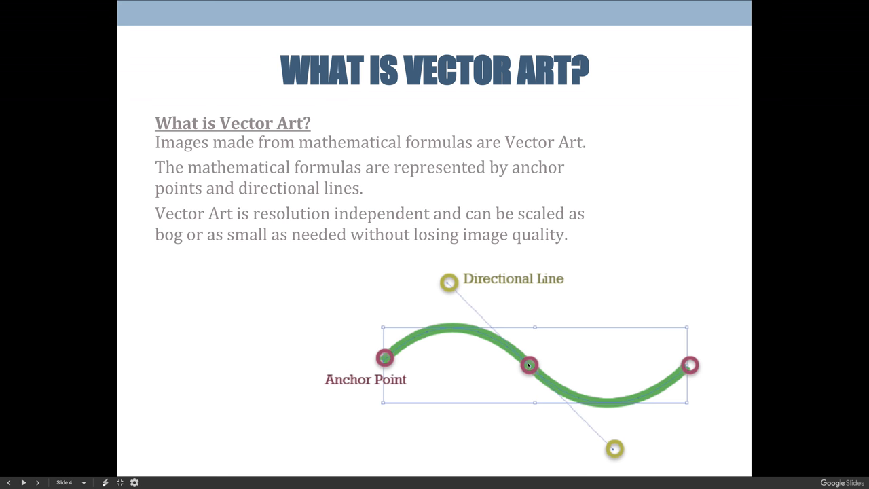
pyautogui.moveTo(462, 294)
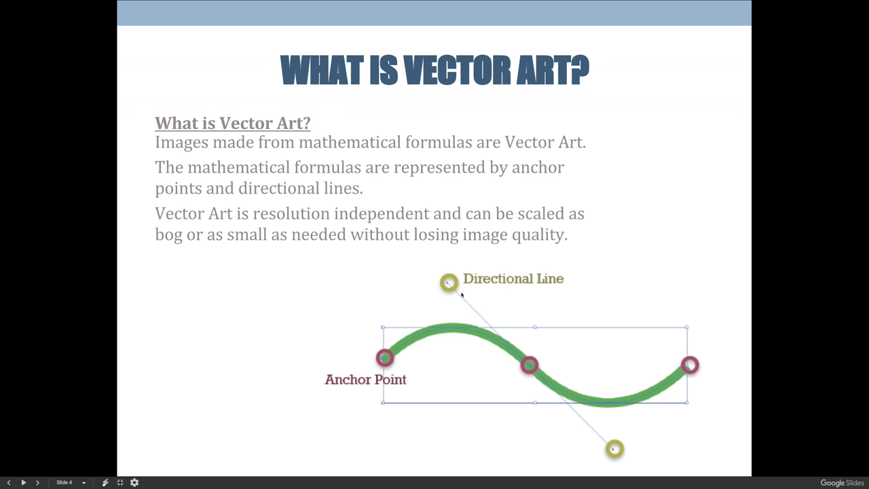
pyautogui.moveTo(532, 367)
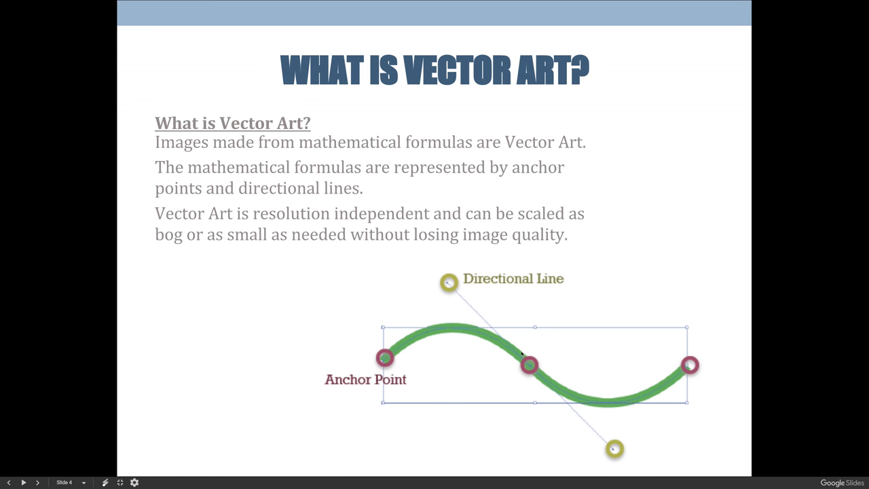
pyautogui.moveTo(630, 459)
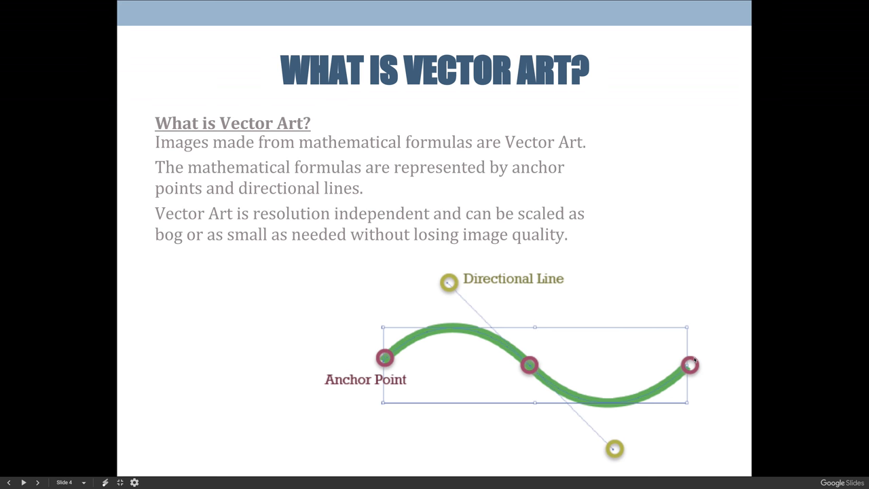
pyautogui.moveTo(384, 360)
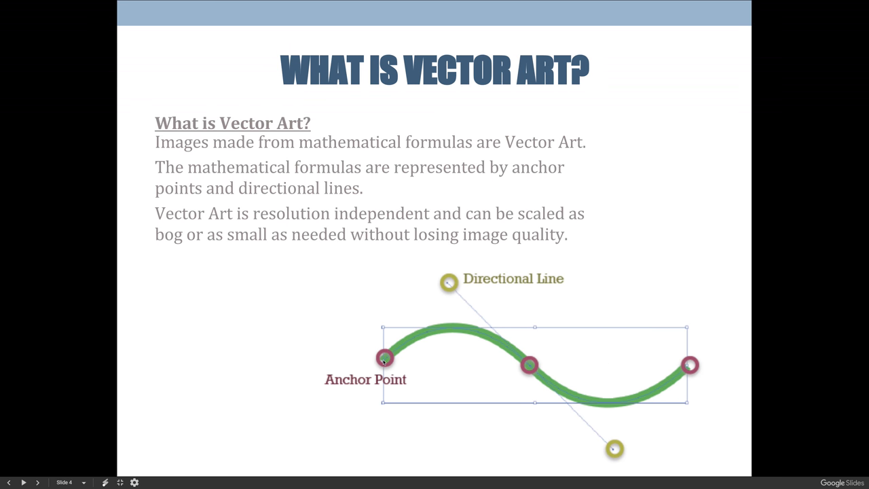
pyautogui.moveTo(416, 406)
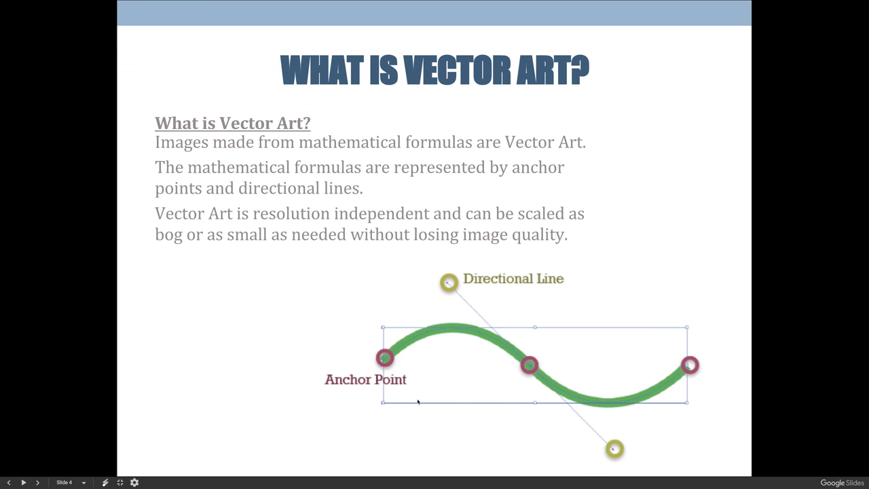
pyautogui.moveTo(476, 422)
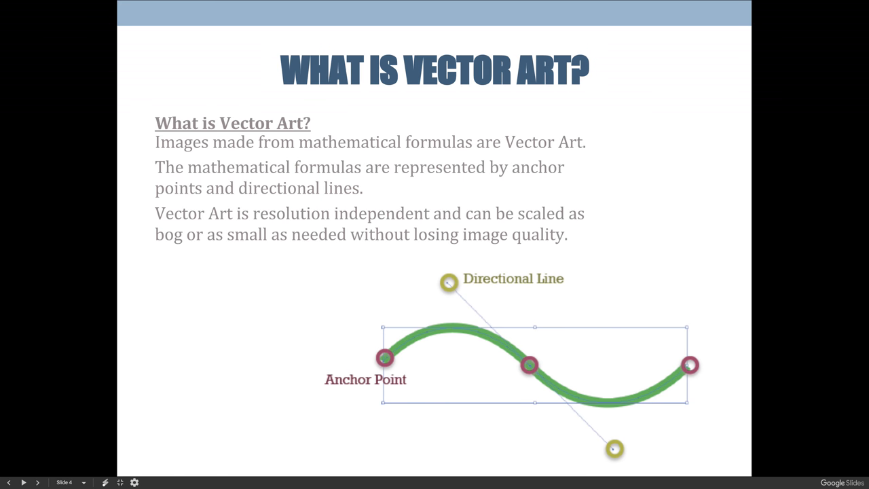
# - Advance from slide 4 to slide 5, 'Drawing Lines'
pyautogui.click(23, 482)
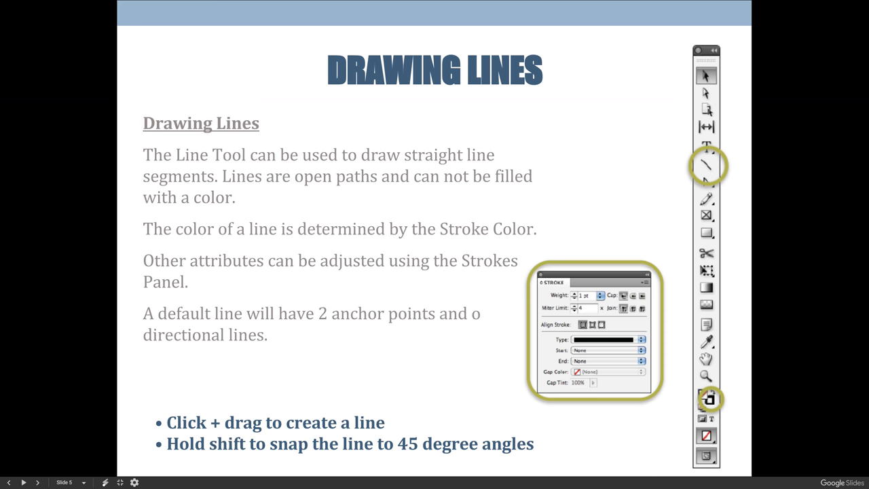
pyautogui.moveTo(504, 331)
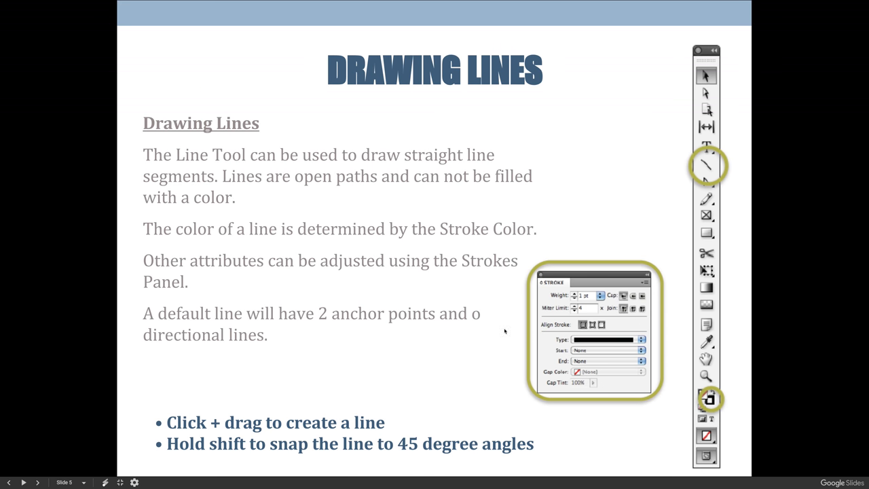
pyautogui.moveTo(587, 116)
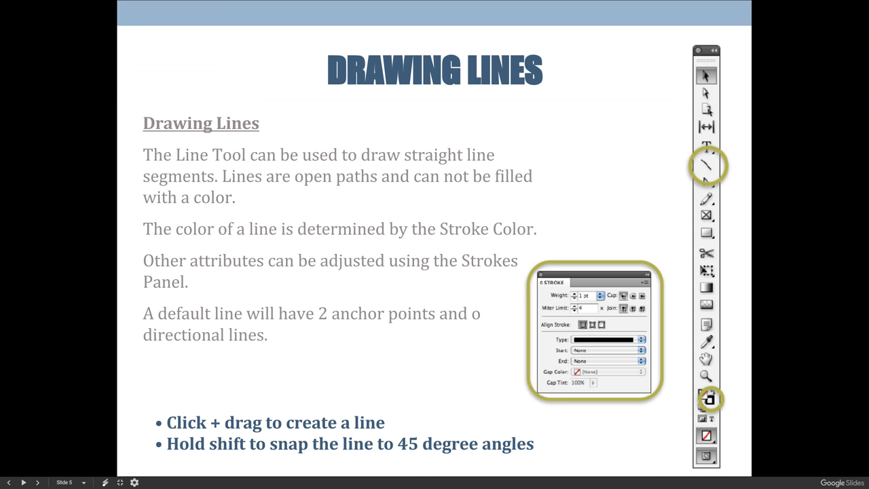
pyautogui.moveTo(609, 190)
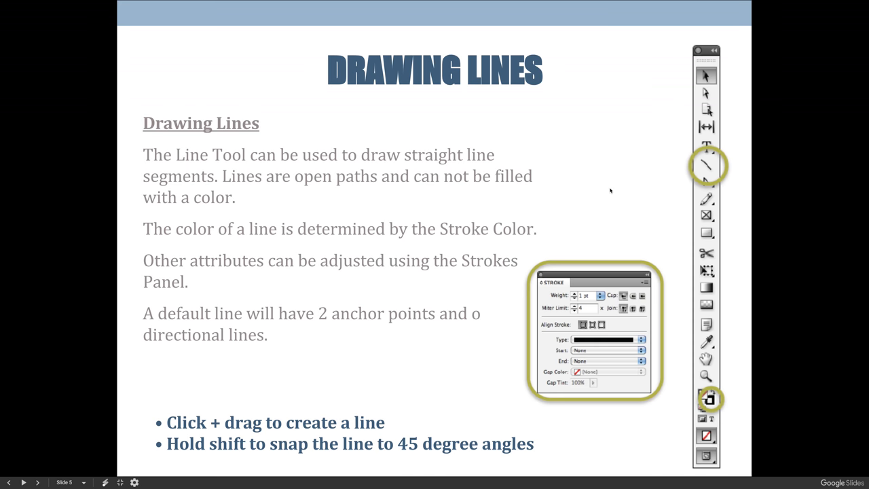
pyautogui.moveTo(472, 365)
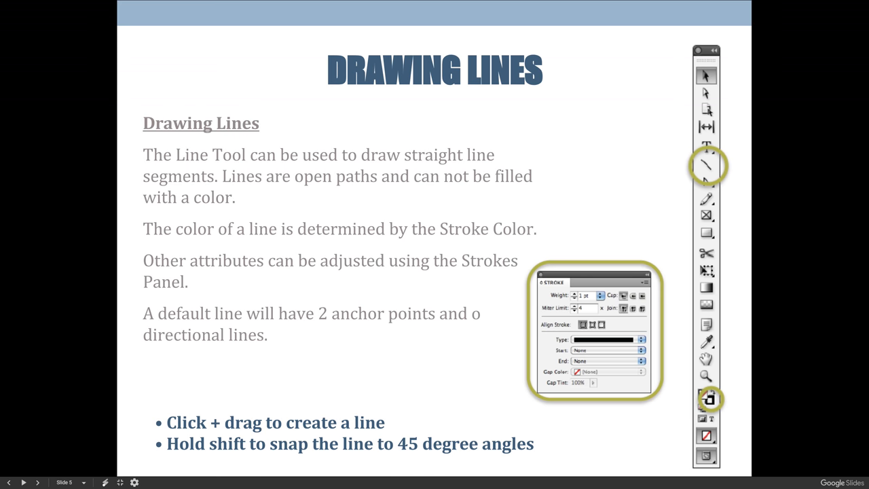
# - Present the 'Drawing Lines' slide on the Line Tool, Stroke Color and Stroke panel
pyautogui.click(38, 483)
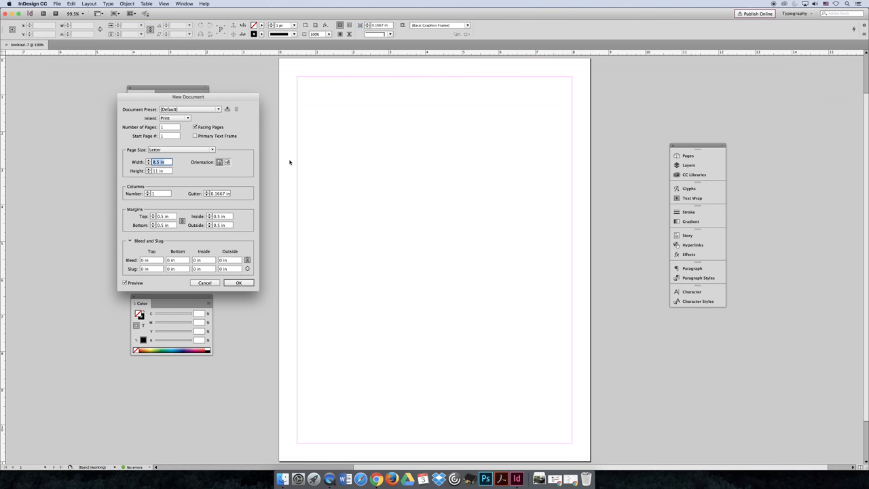
# - Make an 8 × 10 in document with 0.25 in margins and 0.125 in bleed
pyautogui.write('8')
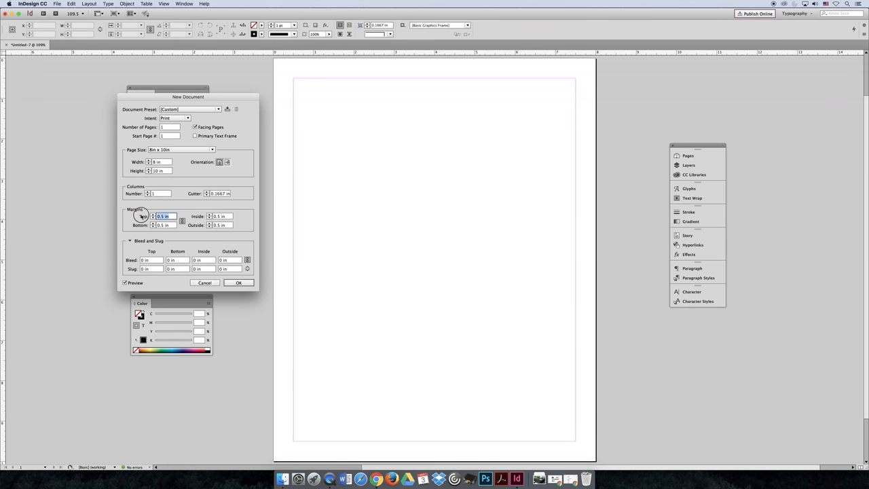
pyautogui.write('0.25 in')
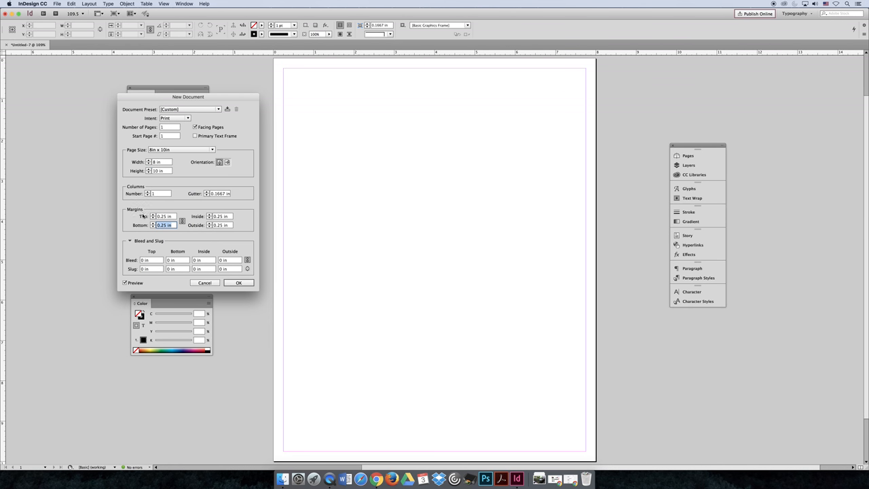
pyautogui.write('125')
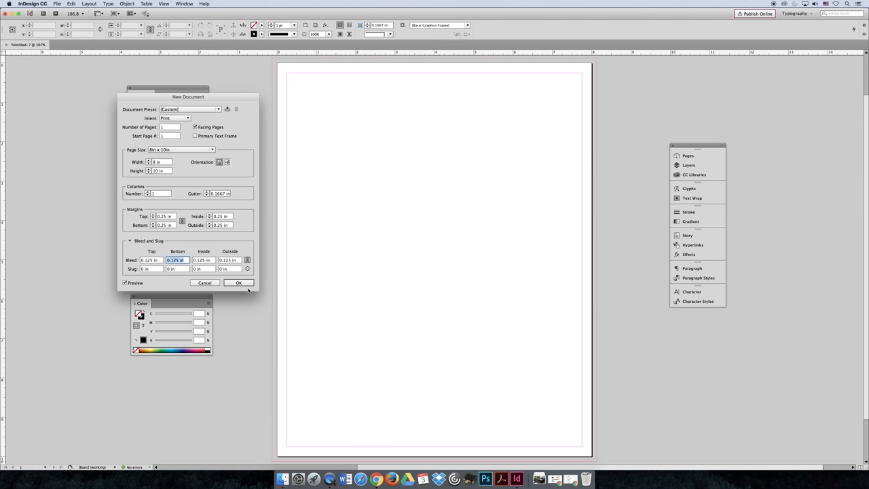
pyautogui.click(238, 282)
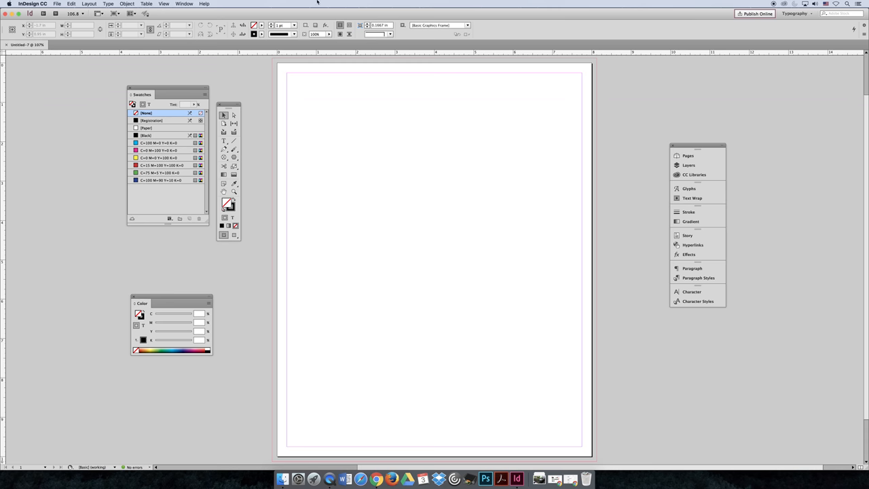
# - Switch to the Essentials workspace to gather the loose panels into the dock
pyautogui.click(184, 4)
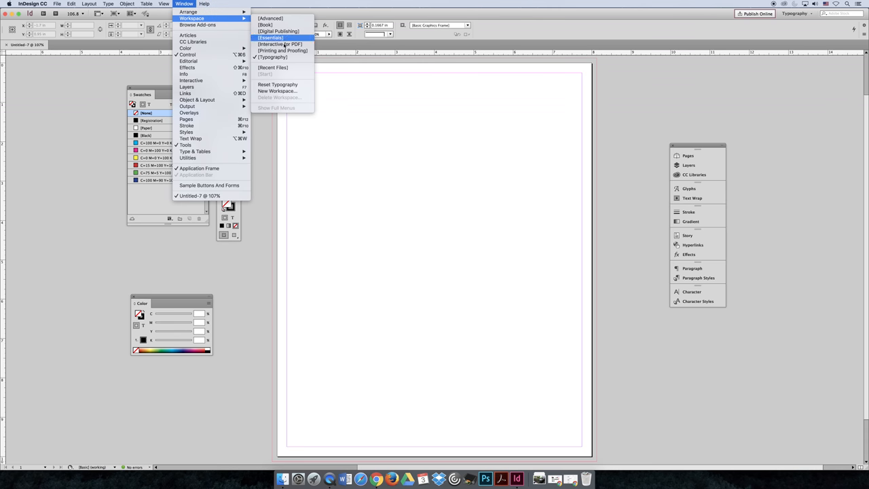
pyautogui.click(270, 38)
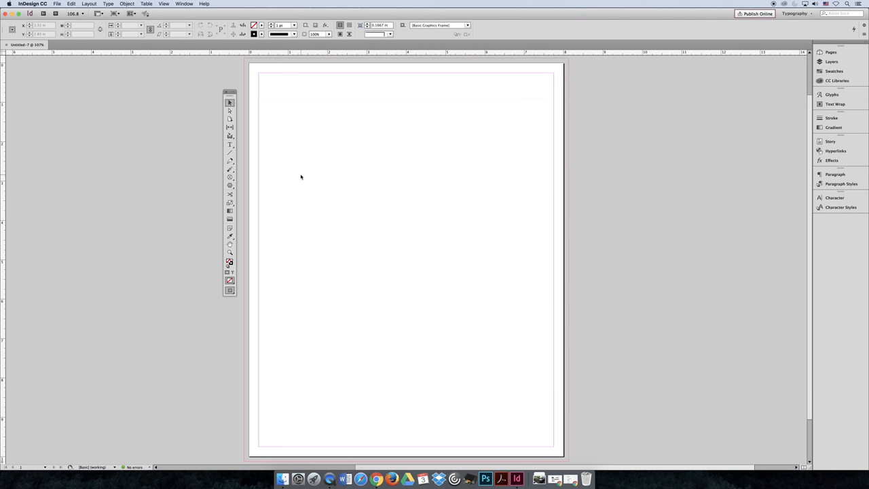
pyautogui.moveTo(303, 175)
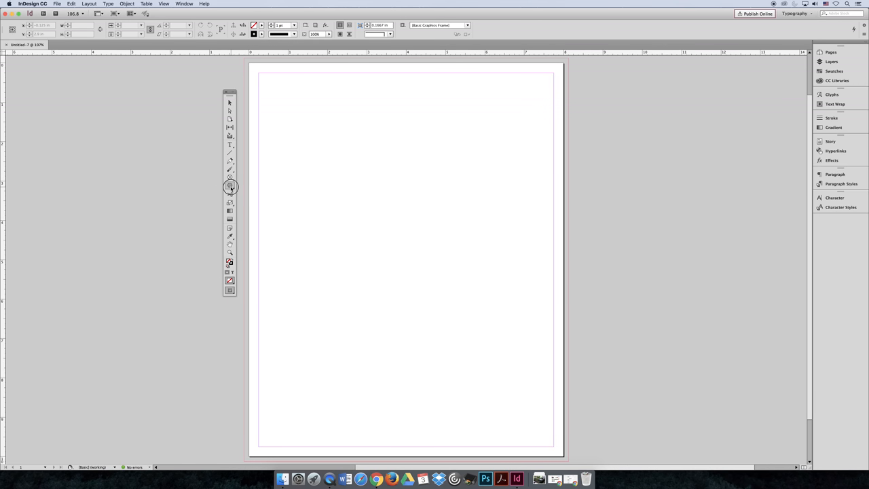
# - Try the Polygon frame and Pencil tools, ending with the Line tool active
pyautogui.click(230, 186)
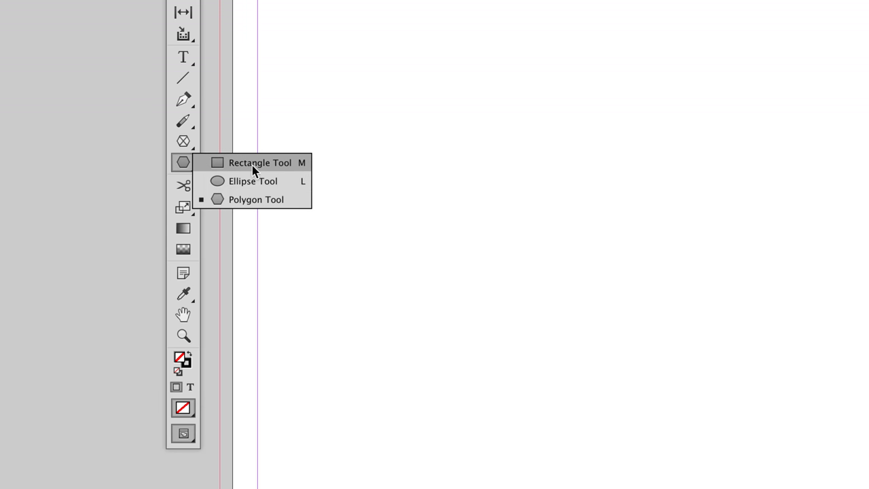
pyautogui.click(260, 162)
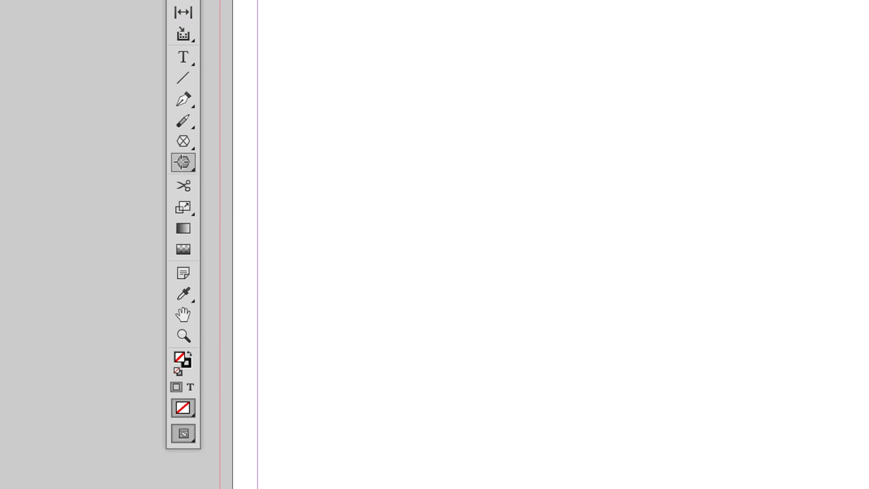
pyautogui.click(183, 163)
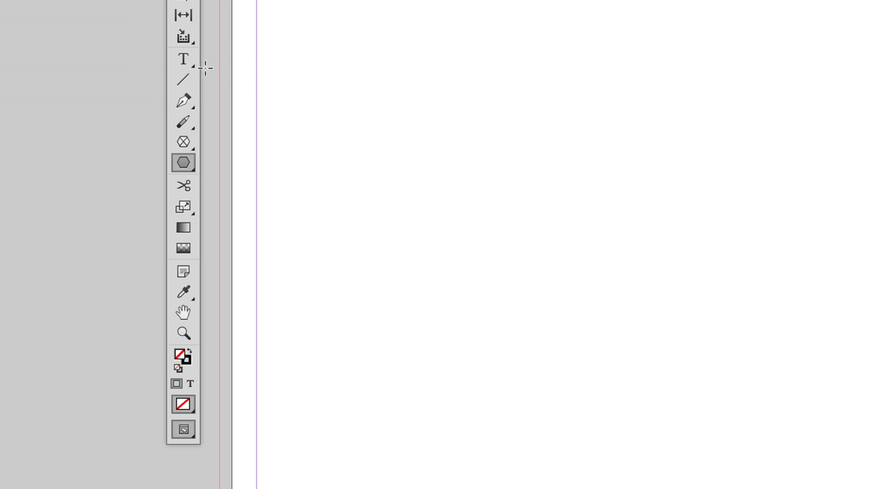
pyautogui.moveTo(183, 80)
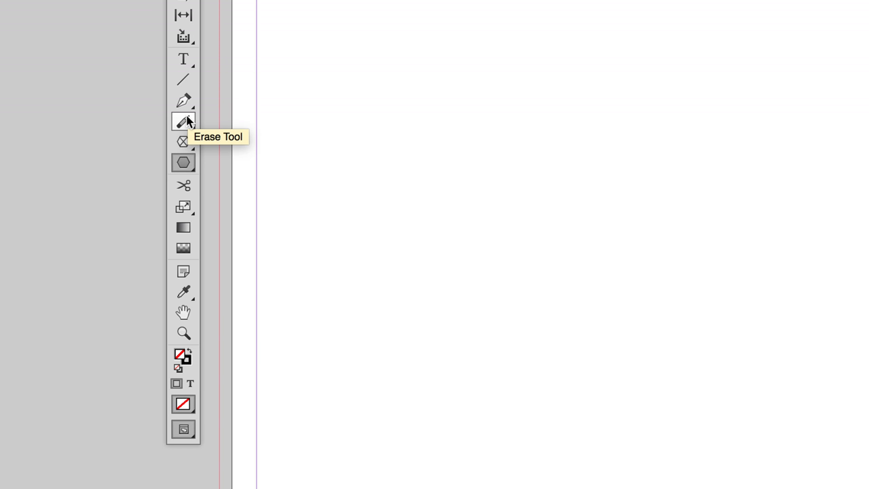
pyautogui.click(183, 100)
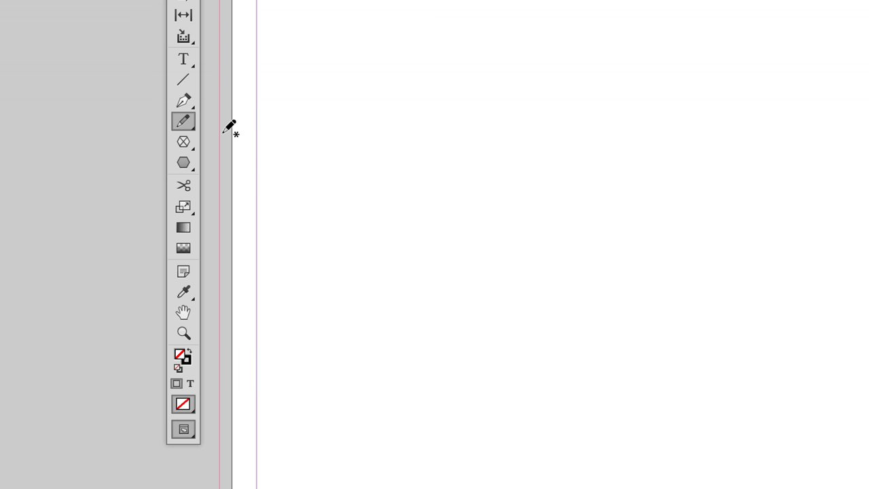
pyautogui.click(184, 80)
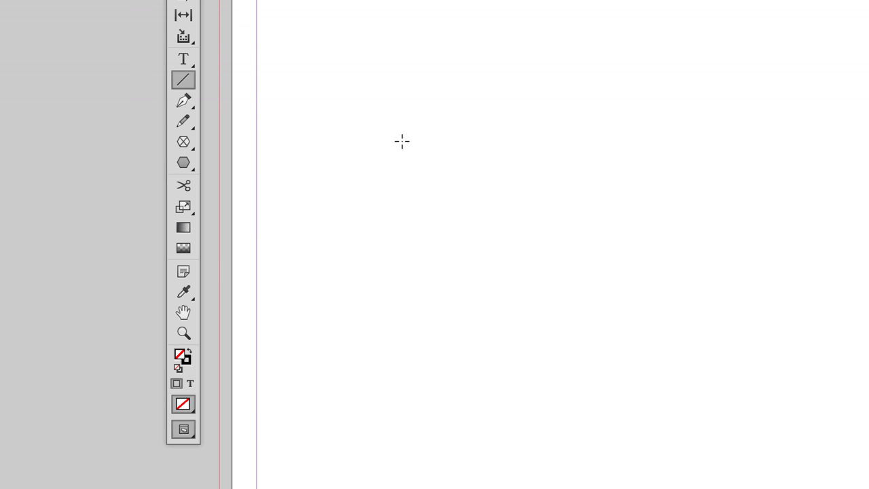
pyautogui.moveTo(342, 129)
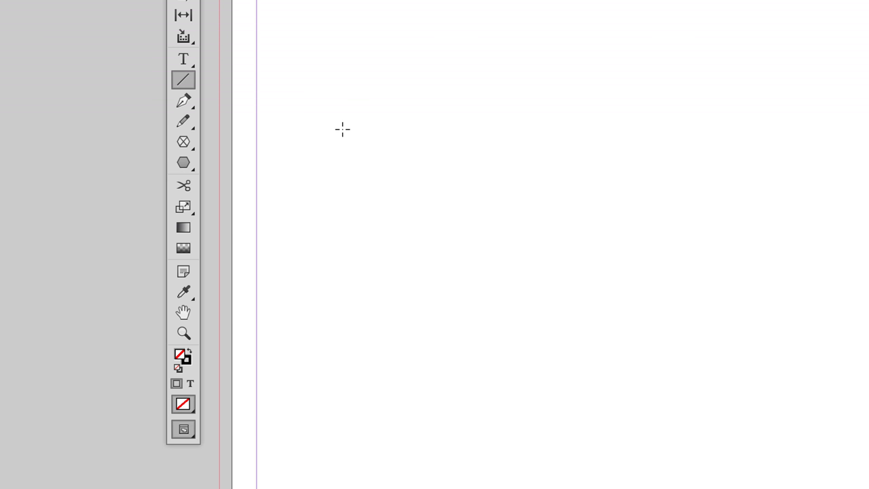
# - Draw three straight lines, two of them meeting as triangle sides
pyautogui.moveTo(342, 129); pyautogui.dragTo(662, 146)
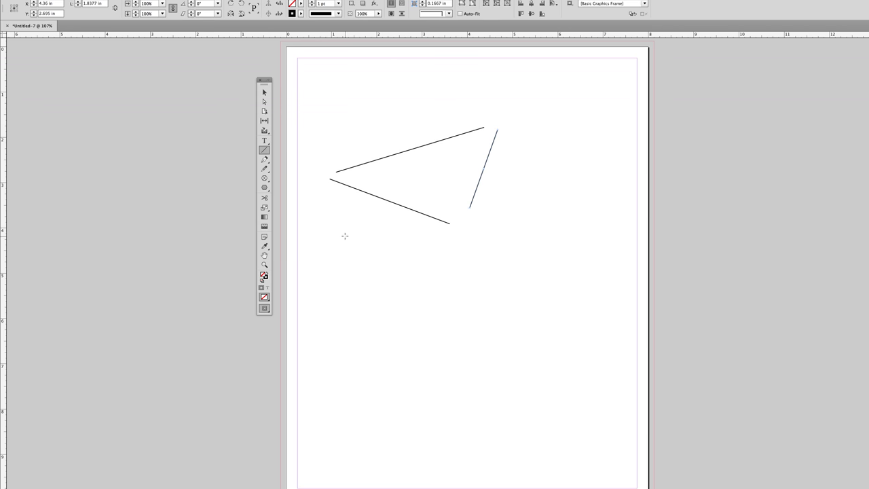
pyautogui.moveTo(345, 235); pyautogui.dragTo(535, 275)
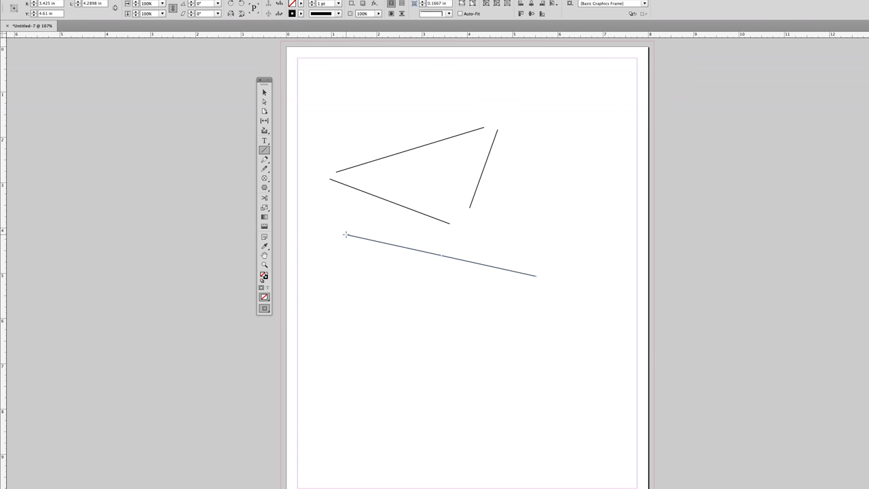
pyautogui.moveTo(346, 235); pyautogui.dragTo(369, 339)
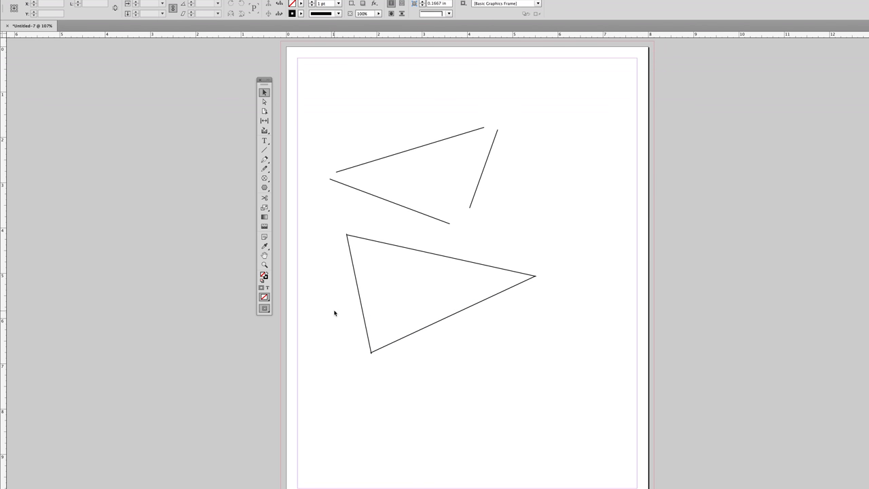
pyautogui.moveTo(518, 252)
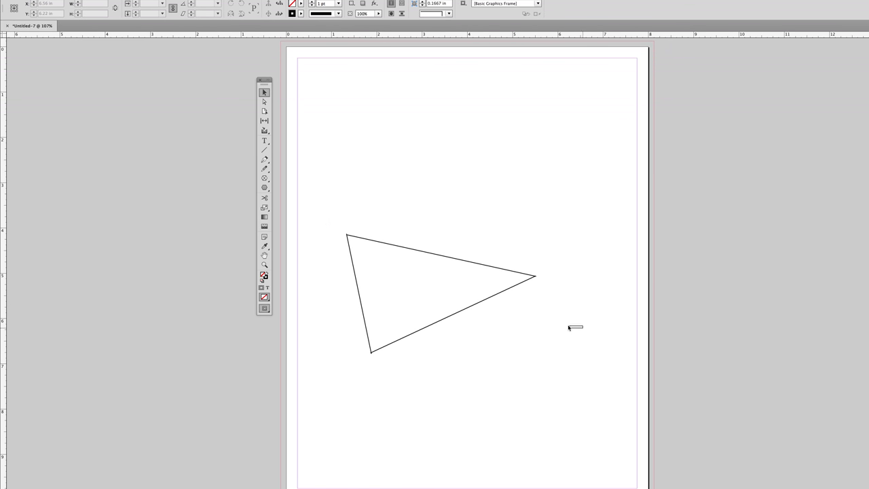
# - Select the triangle and give it a pink fill colour from the Color Picker
pyautogui.click(441, 306)
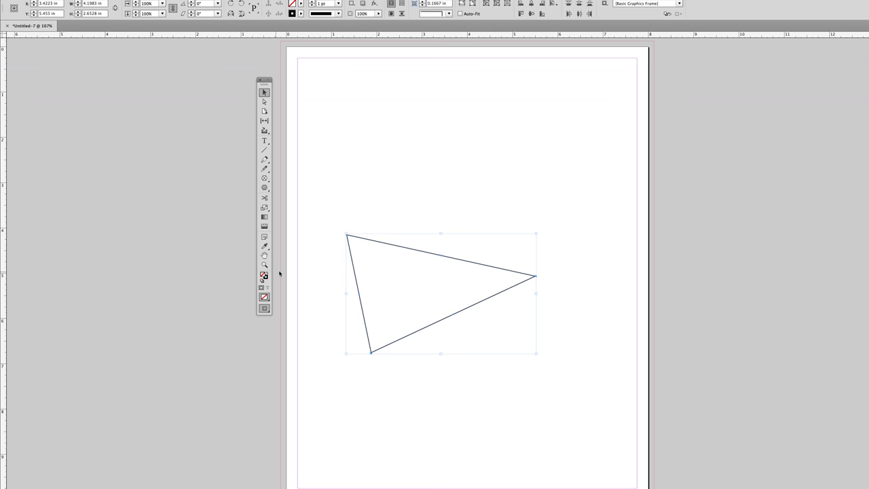
pyautogui.moveTo(523, 326)
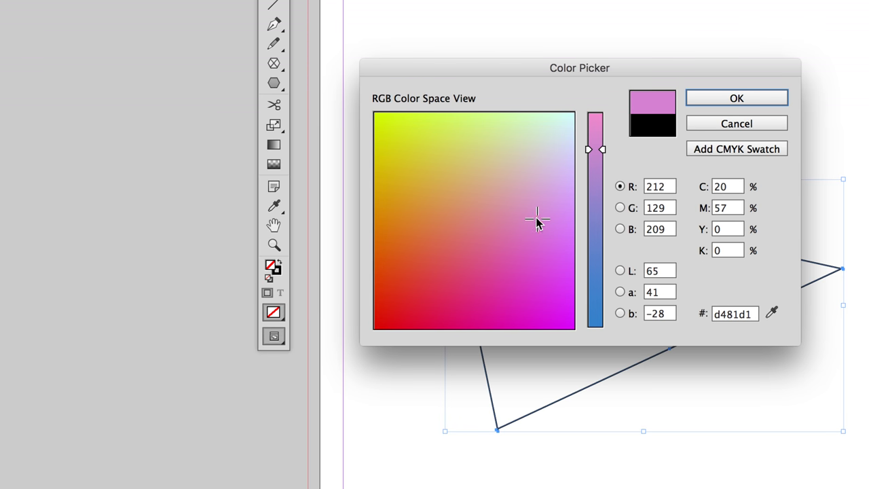
pyautogui.click(736, 98)
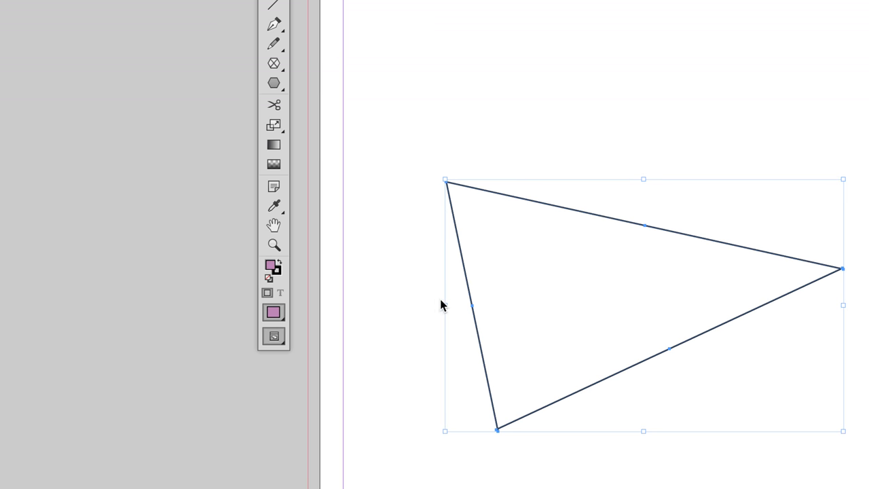
pyautogui.click(273, 245)
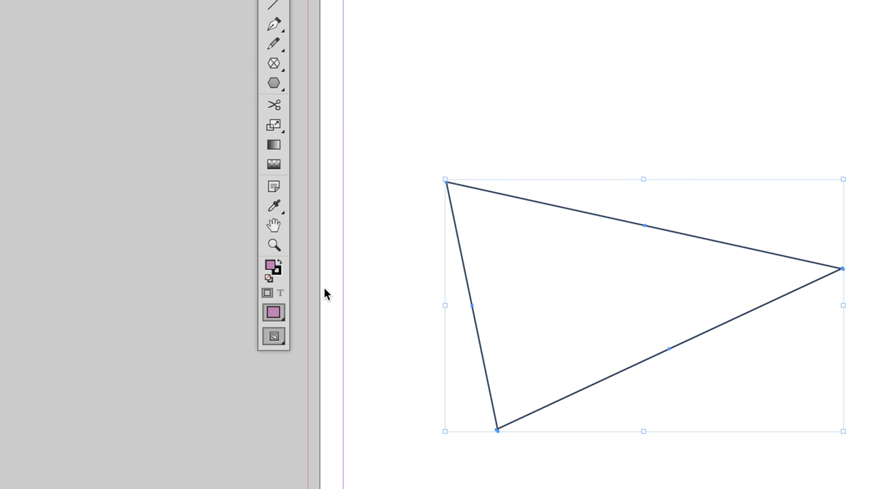
pyautogui.moveTo(547, 217)
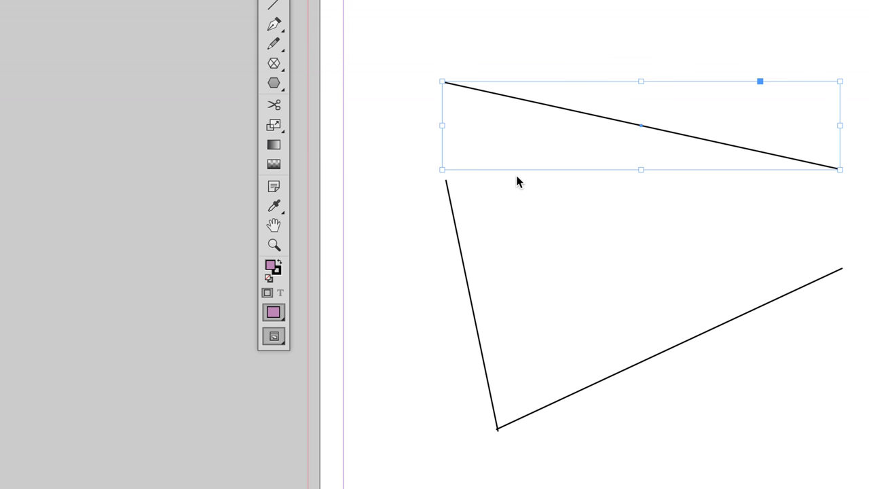
pyautogui.moveTo(513, 196)
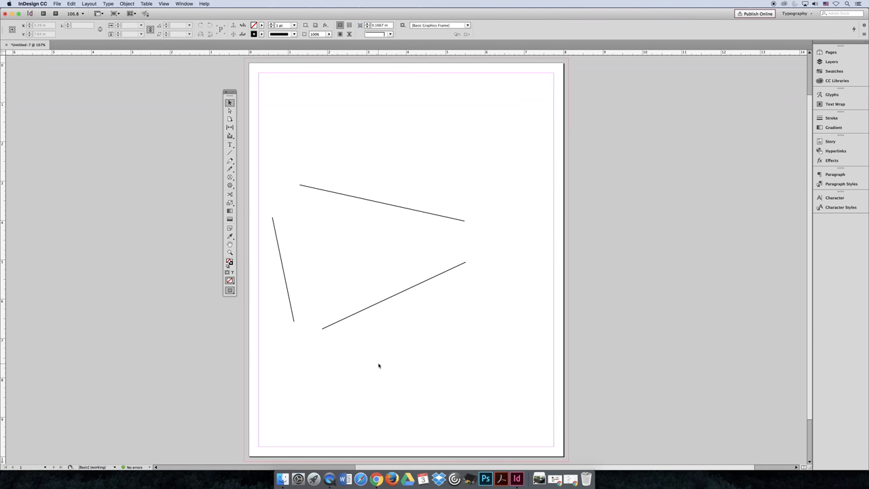
pyautogui.moveTo(486, 313)
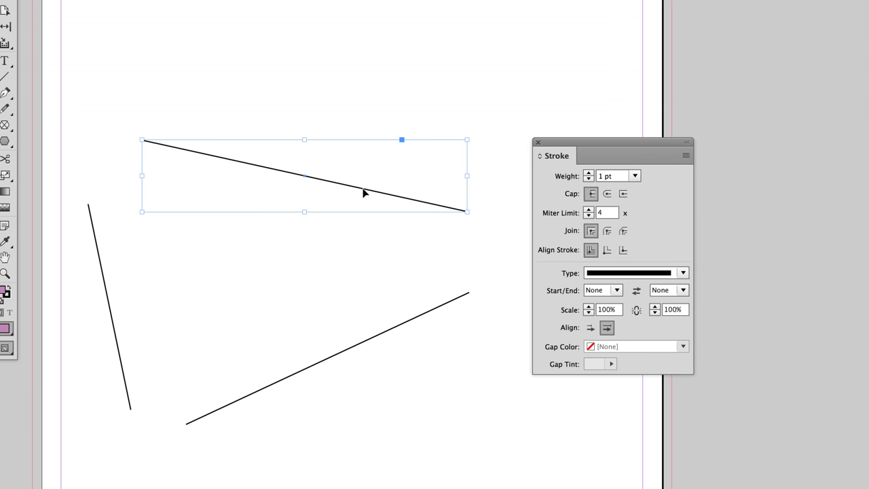
pyautogui.moveTo(262, 184)
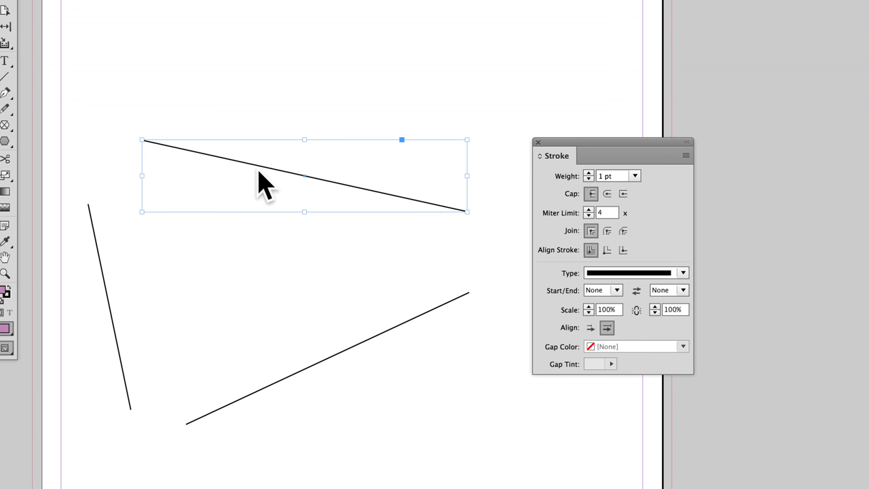
pyautogui.moveTo(289, 178)
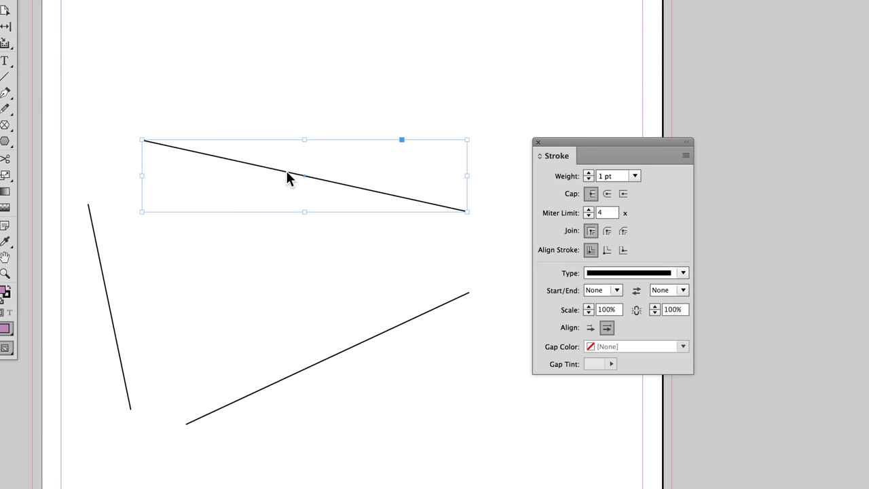
pyautogui.moveTo(305, 180)
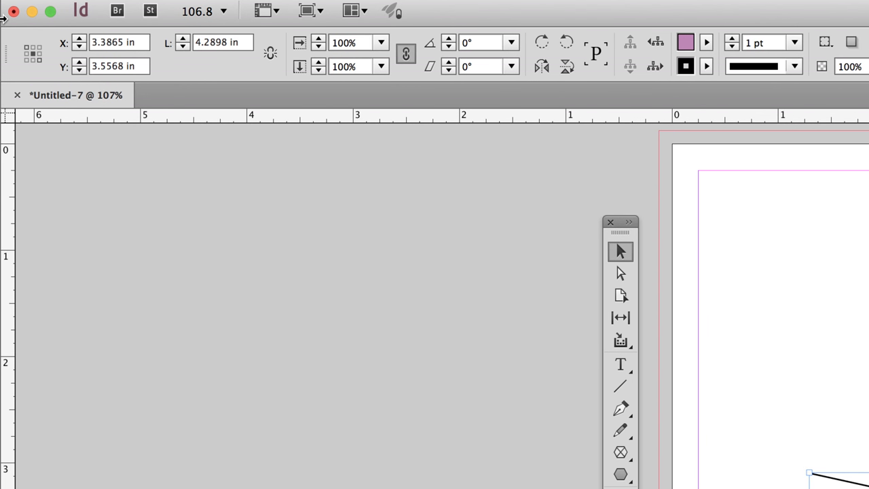
pyautogui.moveTo(29, 42)
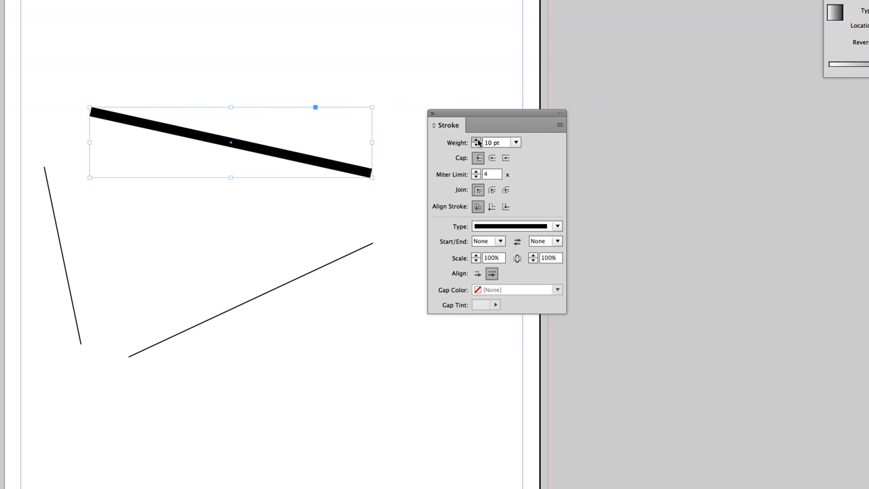
# - Set the top line to 16 pt, compare cap styles, and finish on Round Cap
pyautogui.click(476, 140)
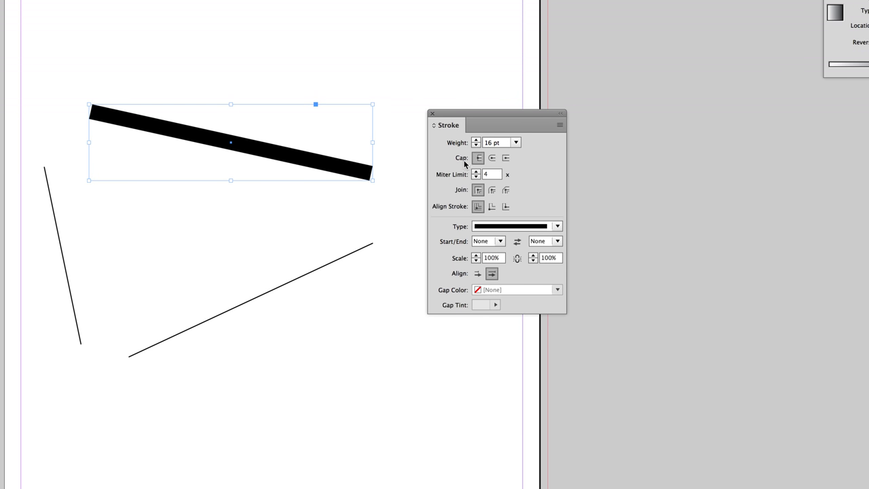
pyautogui.moveTo(501, 167)
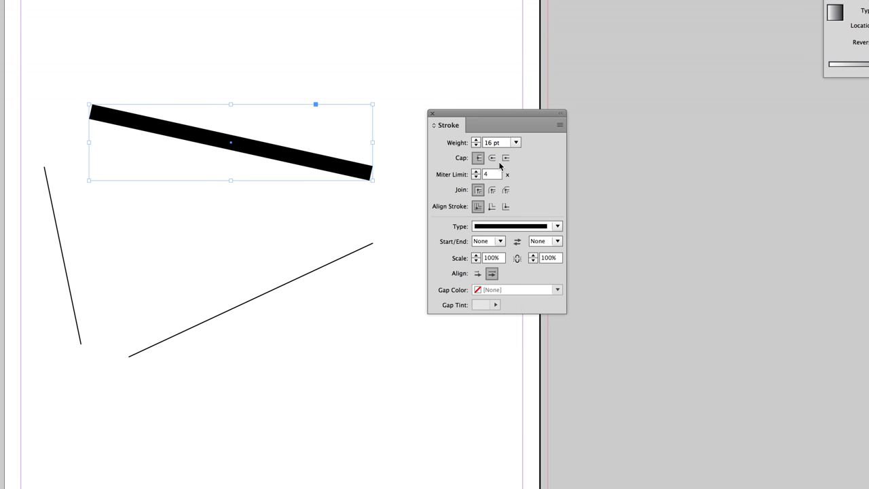
pyautogui.click(492, 157)
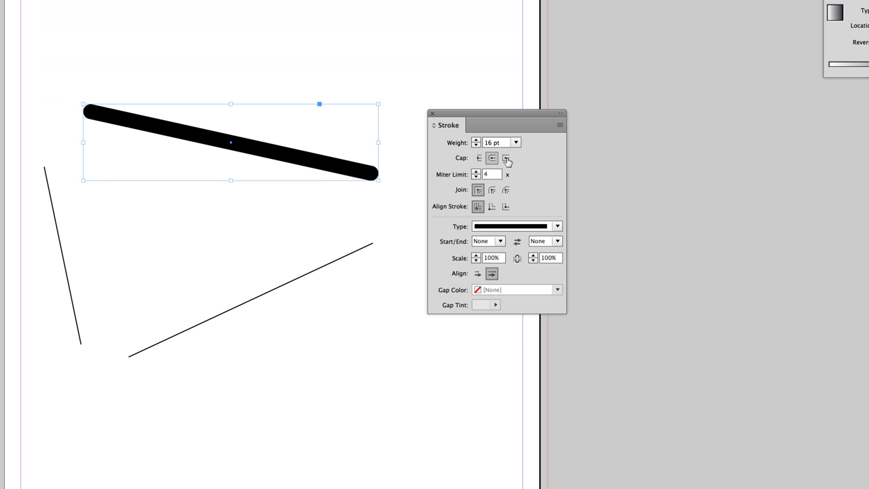
pyautogui.click(506, 158)
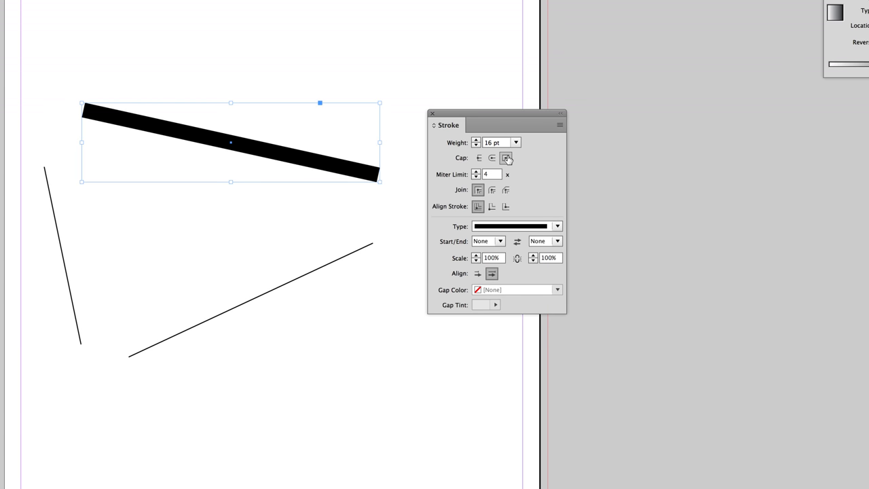
pyautogui.click(506, 158)
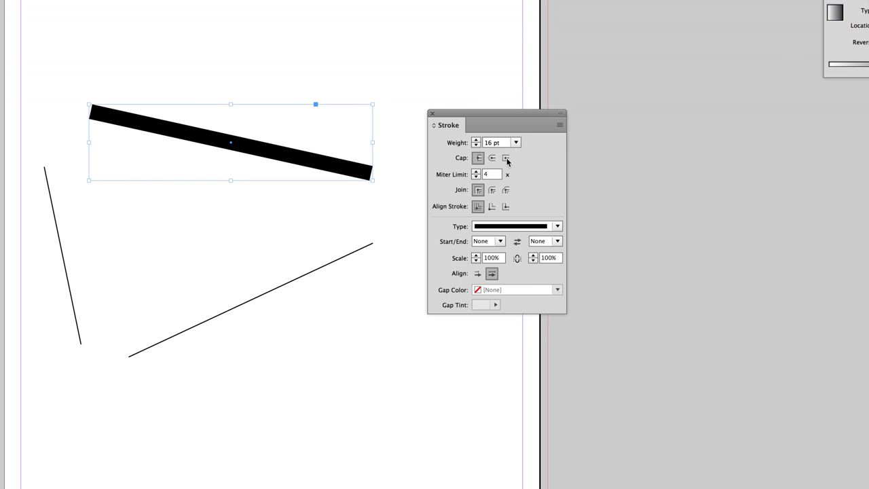
pyautogui.click(491, 158)
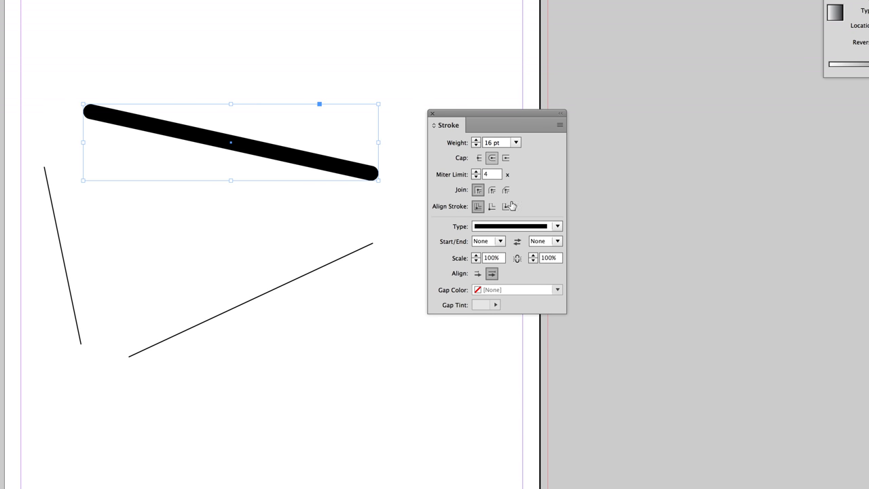
pyautogui.moveTo(508, 197)
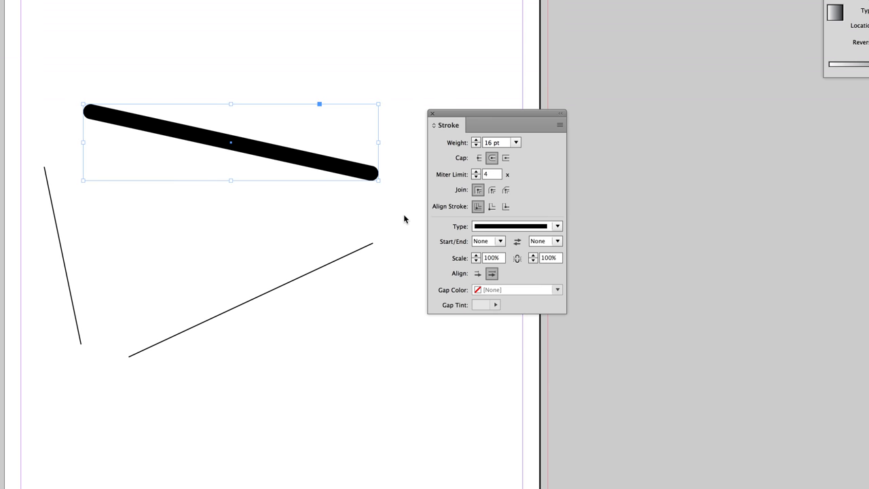
pyautogui.moveTo(406, 218)
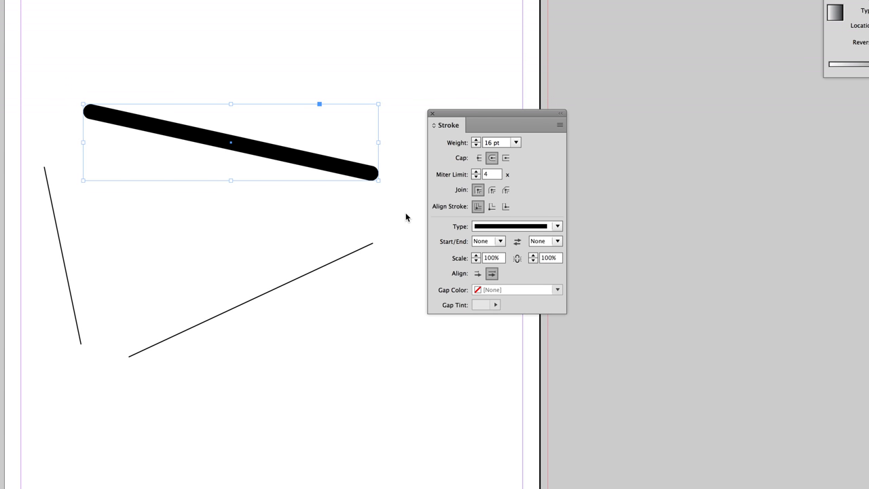
pyautogui.moveTo(203, 210)
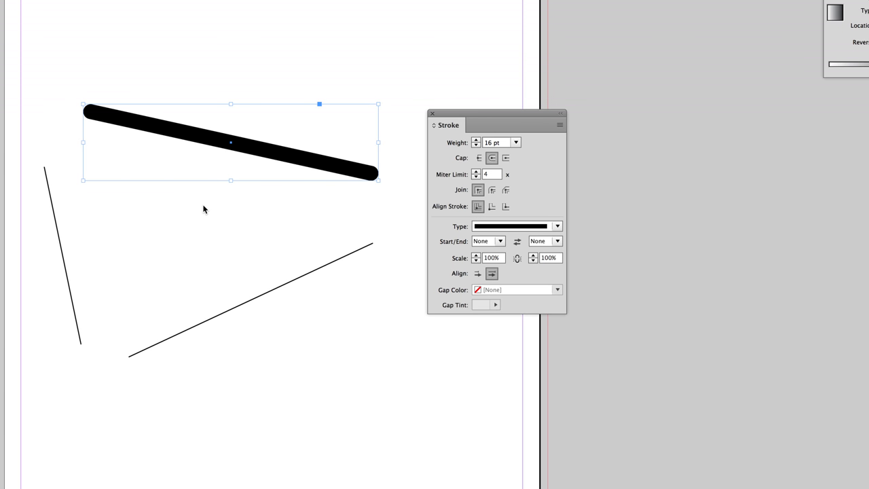
pyautogui.moveTo(504, 217)
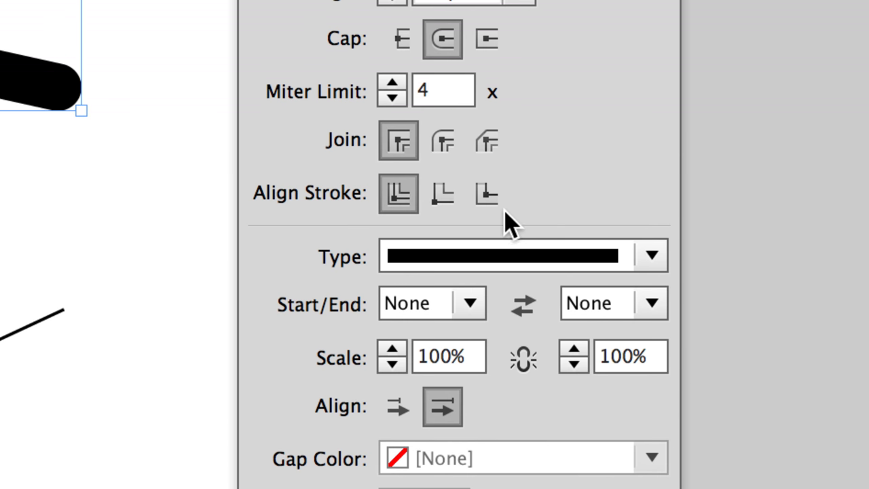
# - Try the thick rounded line's Align Stroke options: center, then outside the path
pyautogui.click(398, 193)
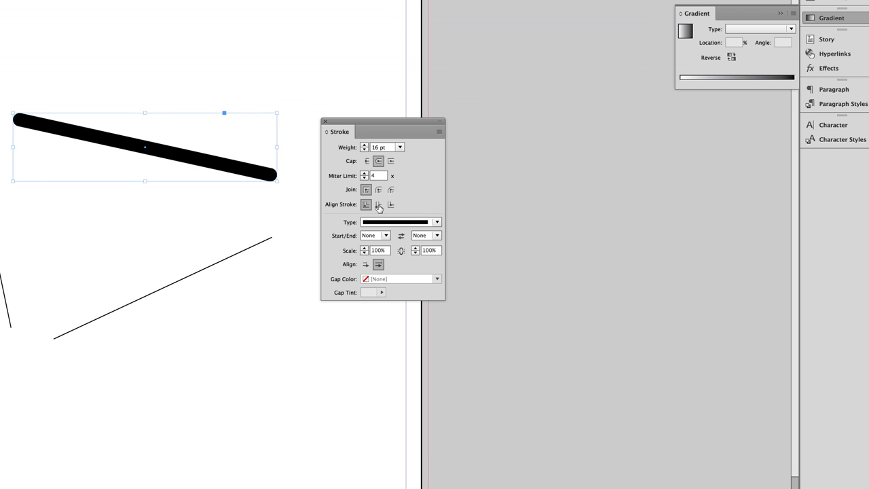
pyautogui.click(378, 205)
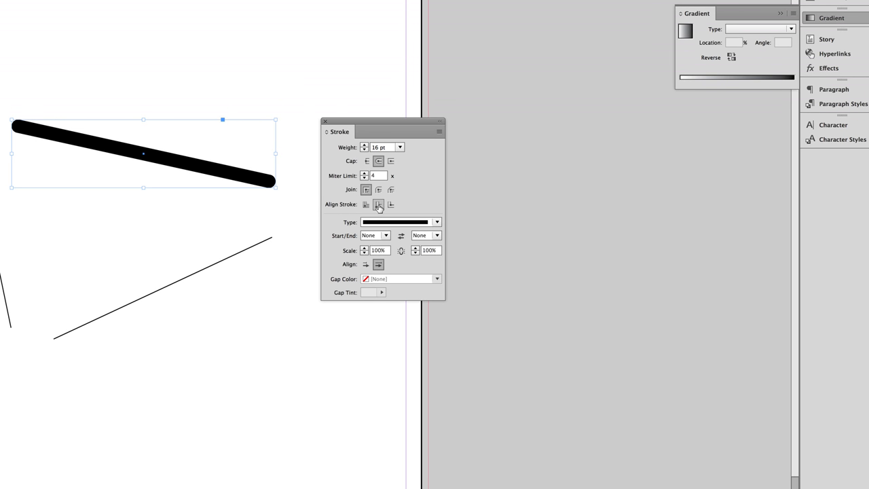
pyautogui.click(392, 204)
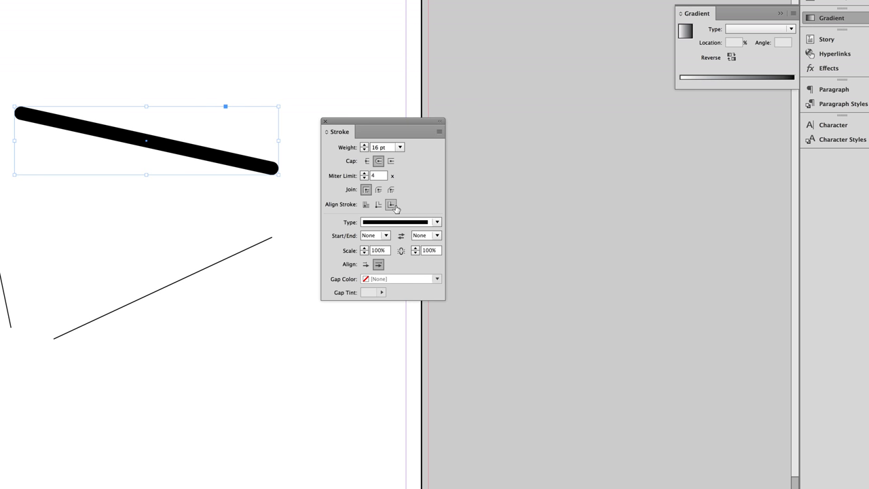
pyautogui.click(366, 204)
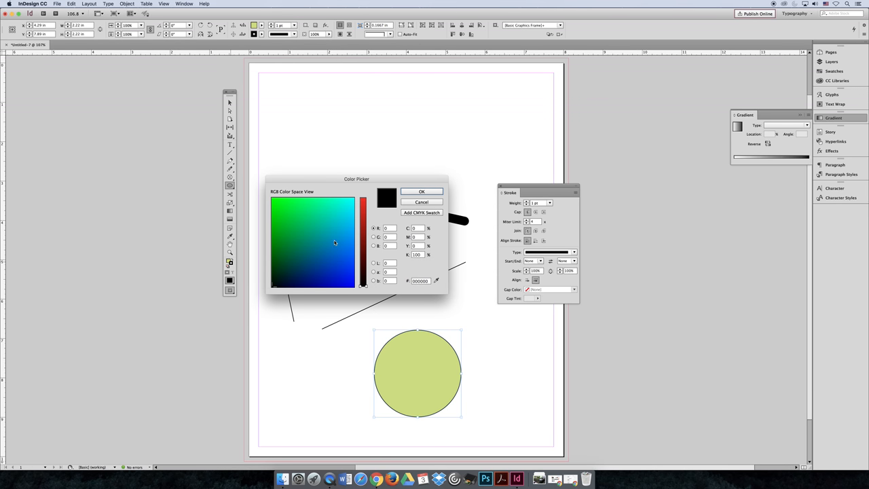
# - Open the Color Picker to choose a new outline colour for the green circle
pyautogui.click(421, 191)
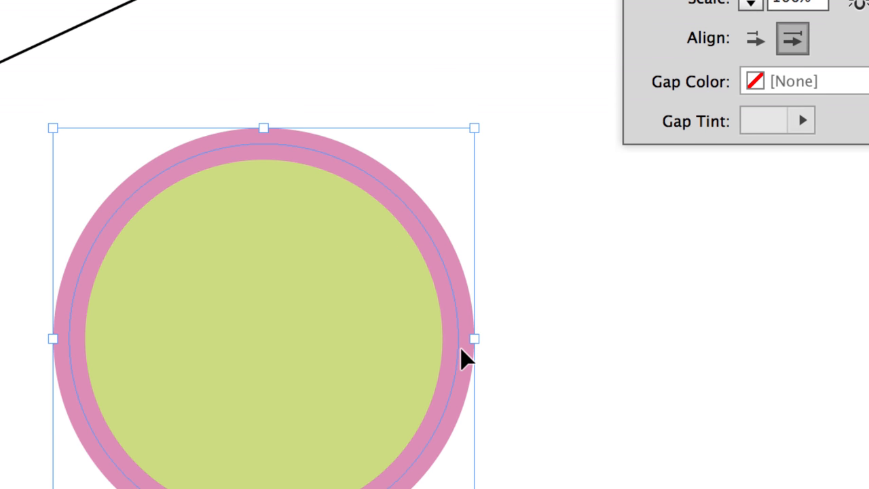
pyautogui.moveTo(442, 261)
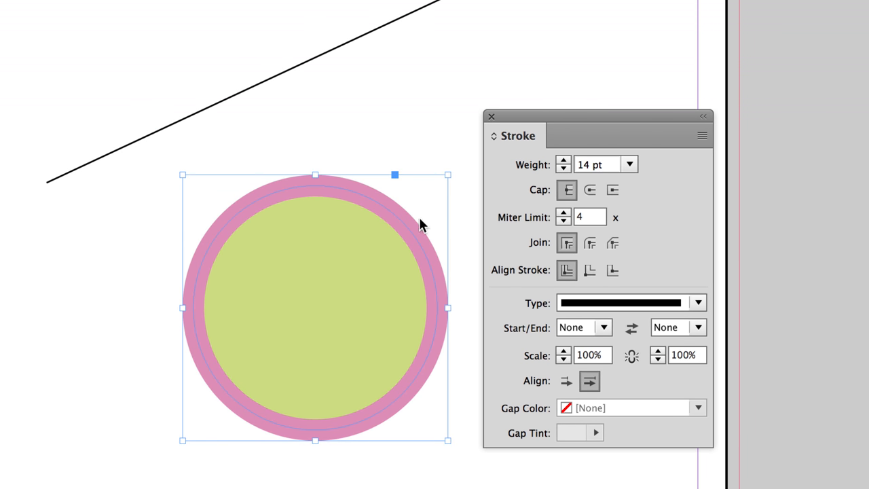
pyautogui.moveTo(434, 216)
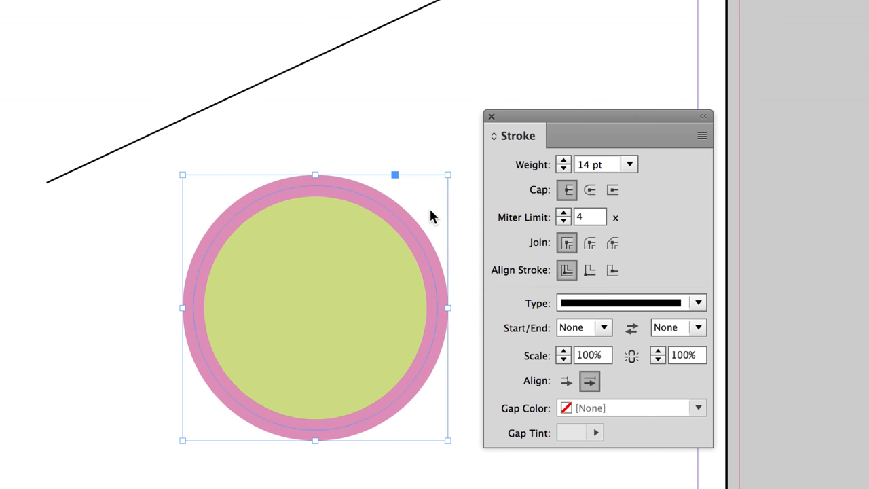
pyautogui.moveTo(404, 229)
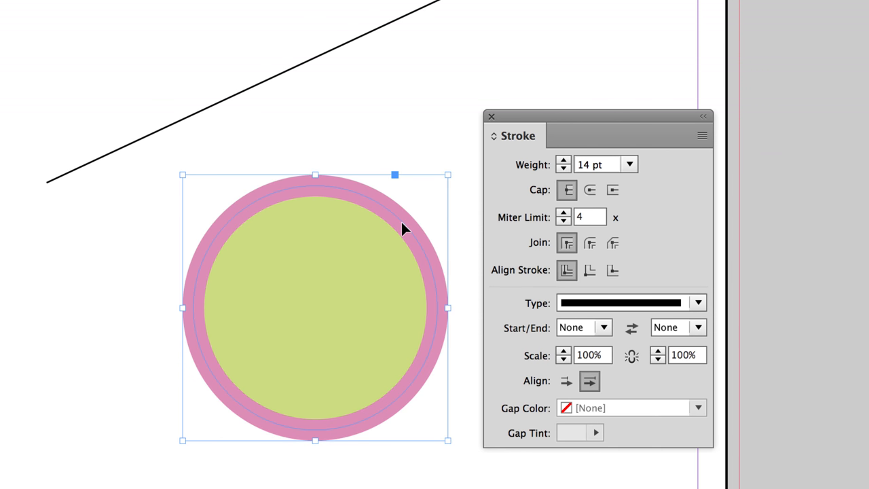
pyautogui.moveTo(496, 282)
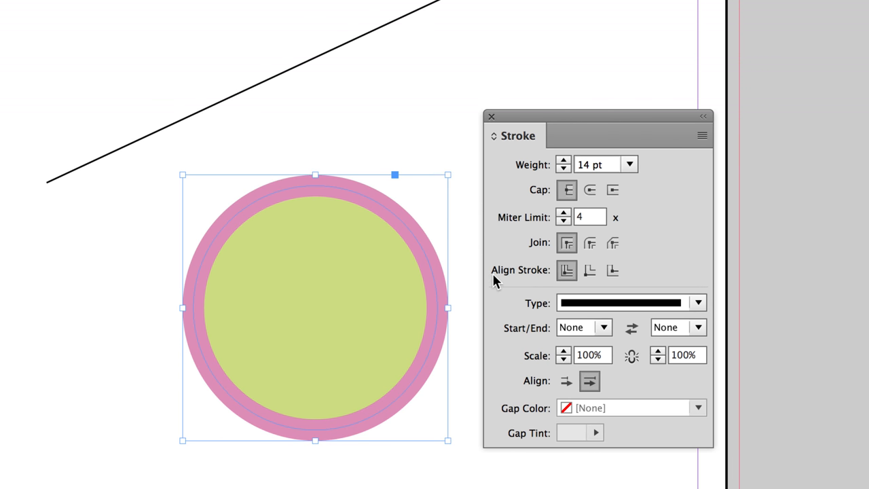
pyautogui.moveTo(592, 275)
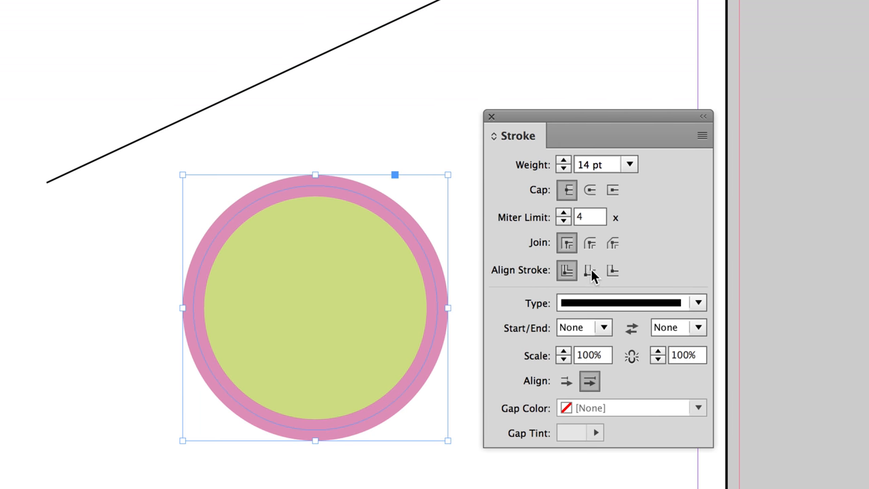
# - Switch the circle's 14 pt pink stroke alignment from center to outside, then back to center
pyautogui.click(589, 270)
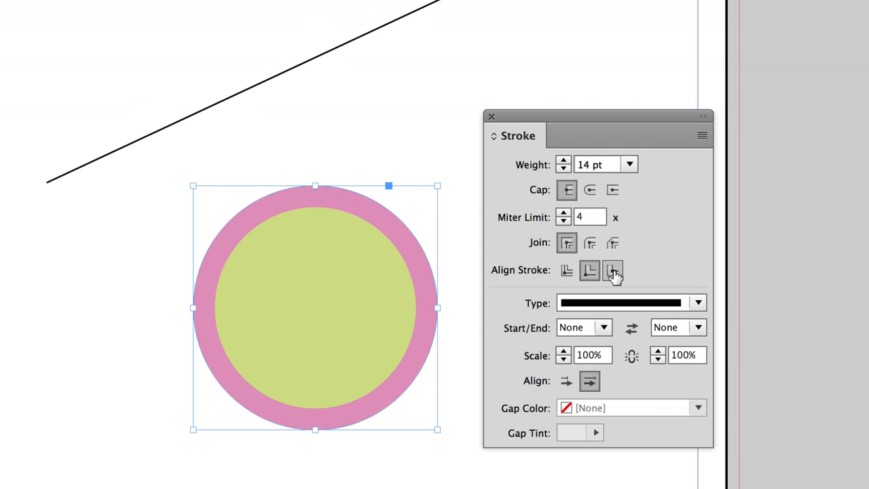
pyautogui.click(612, 270)
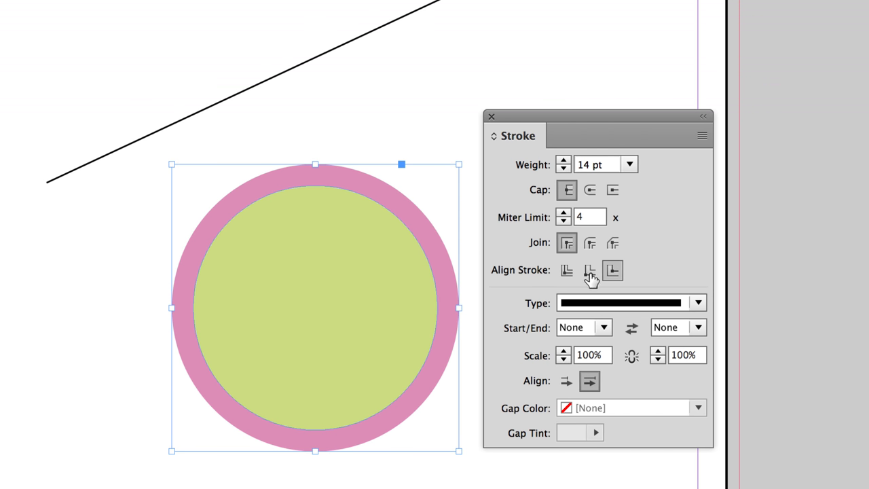
pyautogui.click(567, 270)
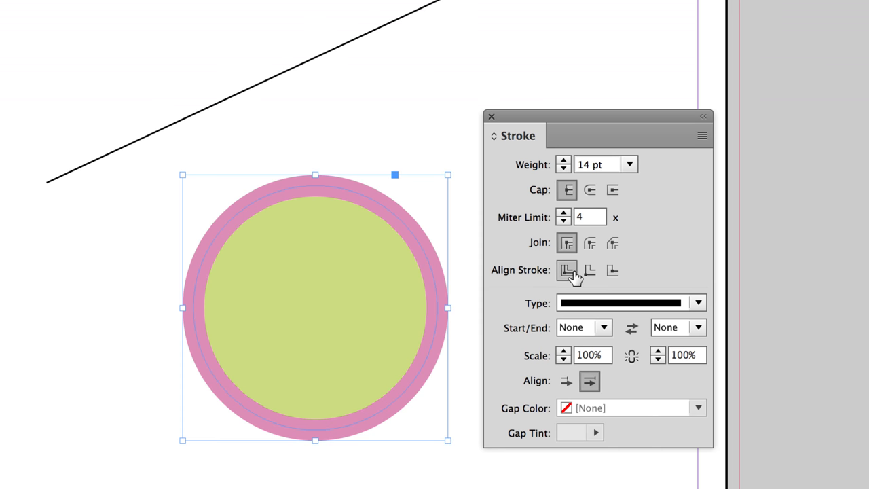
pyautogui.moveTo(571, 275)
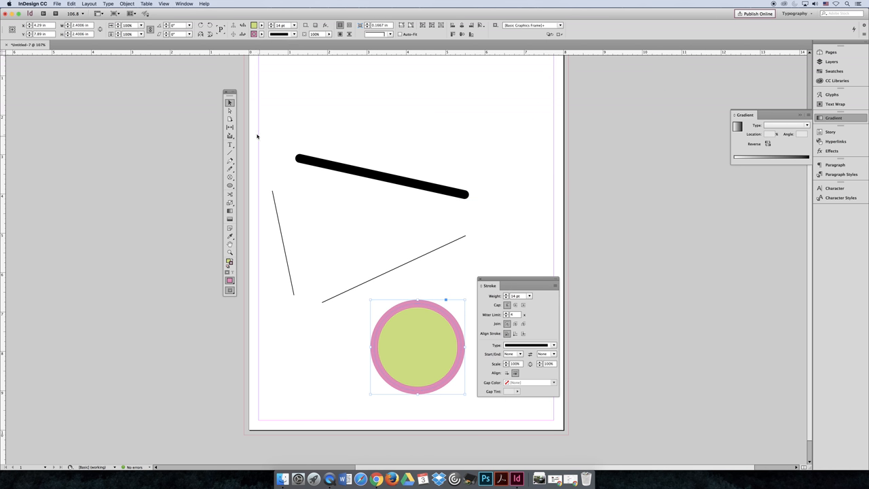
# - Marquee-select the lines and circle for deletion, and switch to freehand Pencil drawing
pyautogui.moveTo(264, 129); pyautogui.dragTo(471, 392)
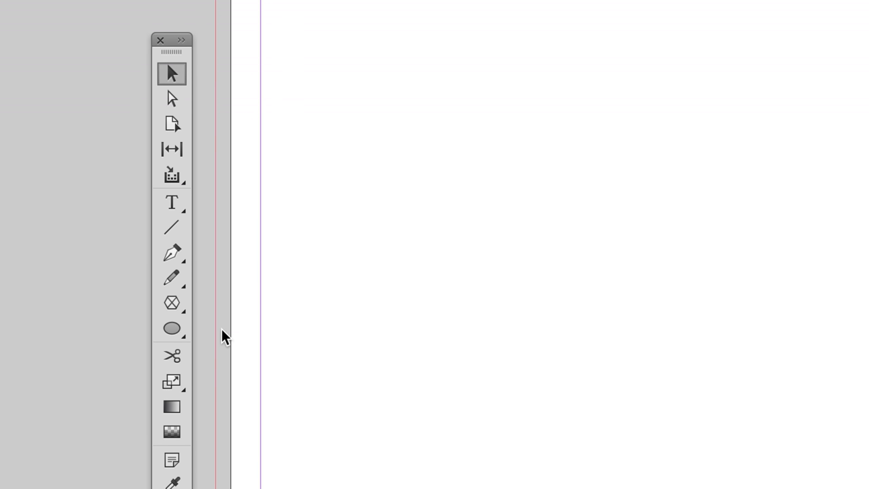
pyautogui.moveTo(209, 307)
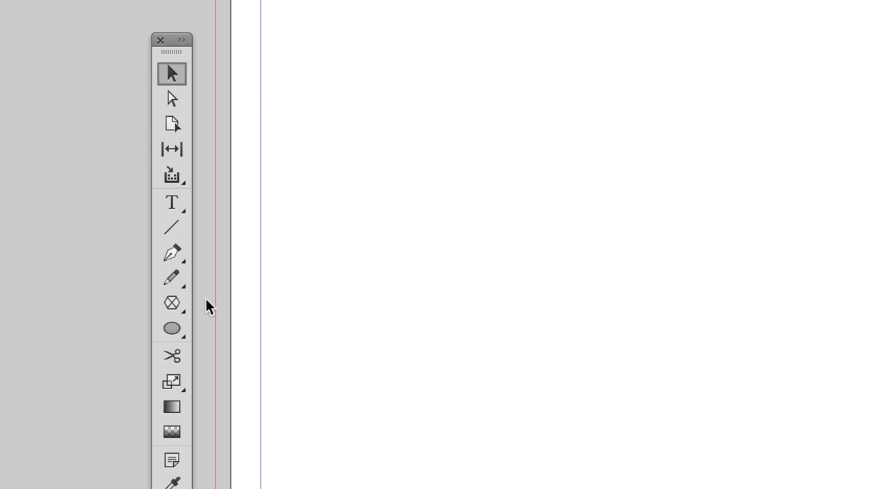
pyautogui.moveTo(172, 253)
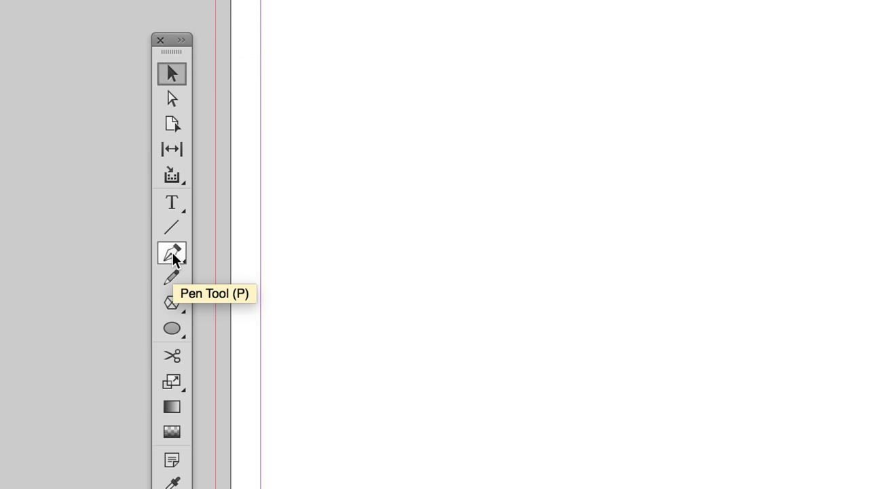
pyautogui.moveTo(171, 277)
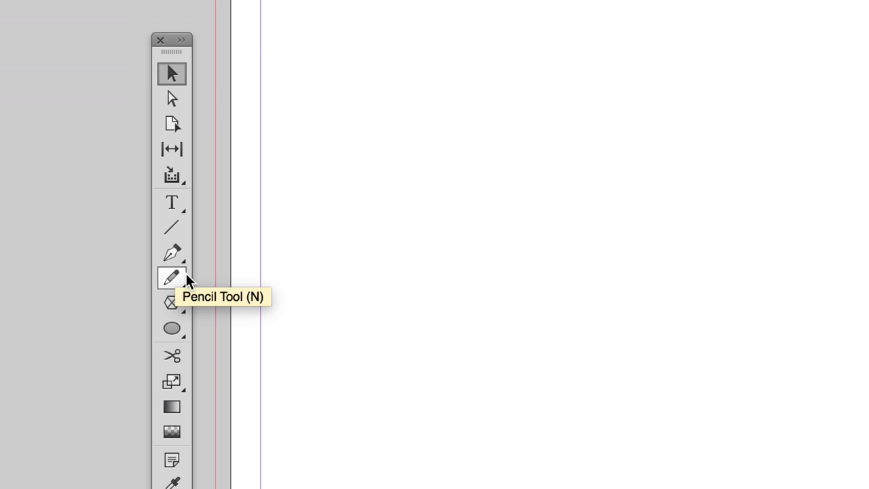
pyautogui.moveTo(180, 285)
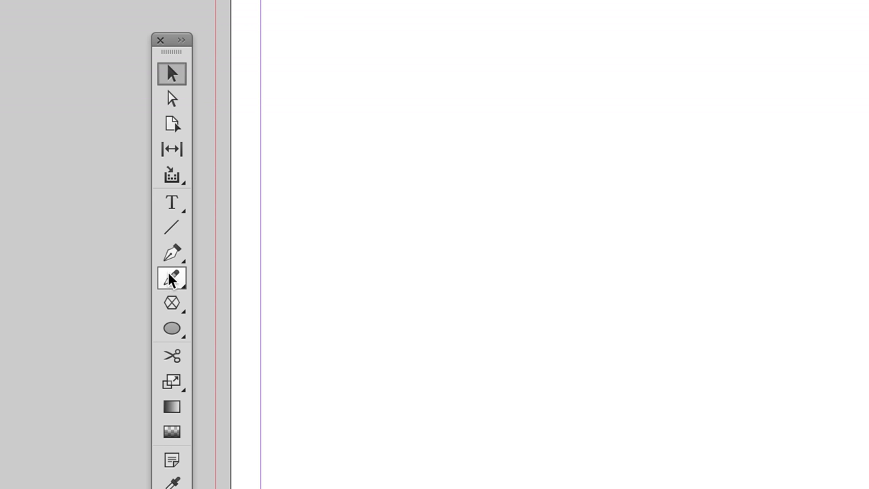
pyautogui.moveTo(172, 277)
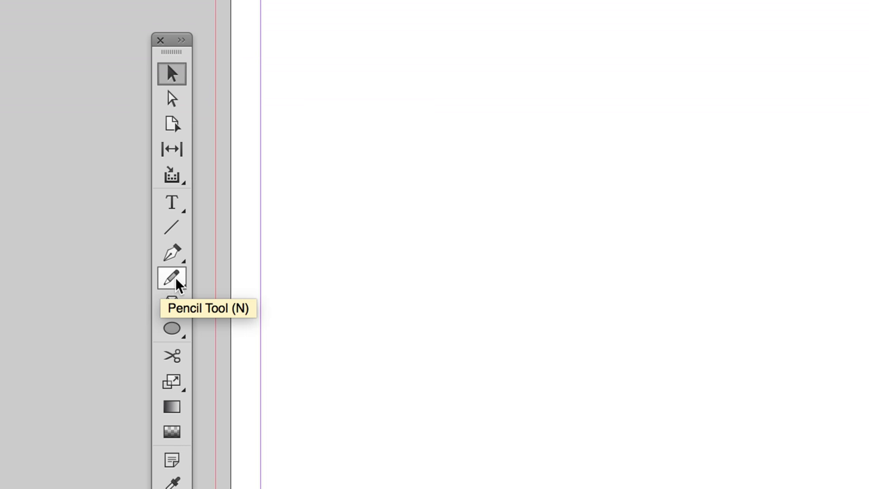
pyautogui.click(172, 278)
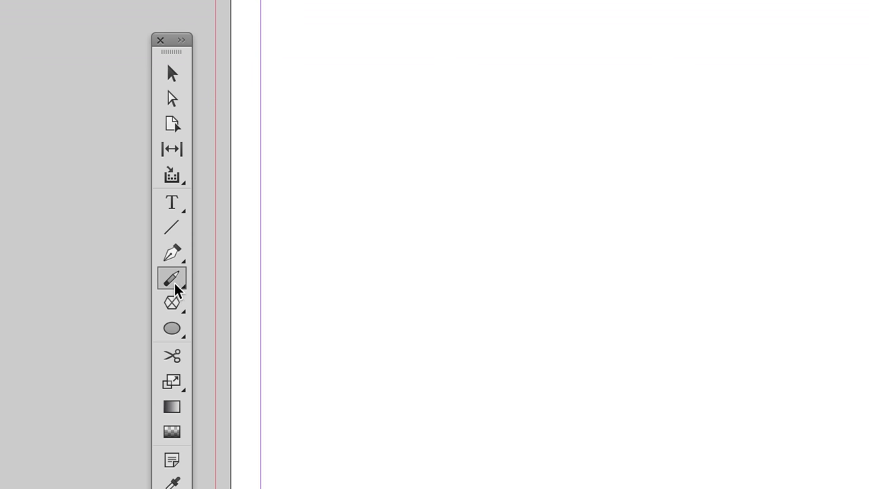
pyautogui.click(171, 279)
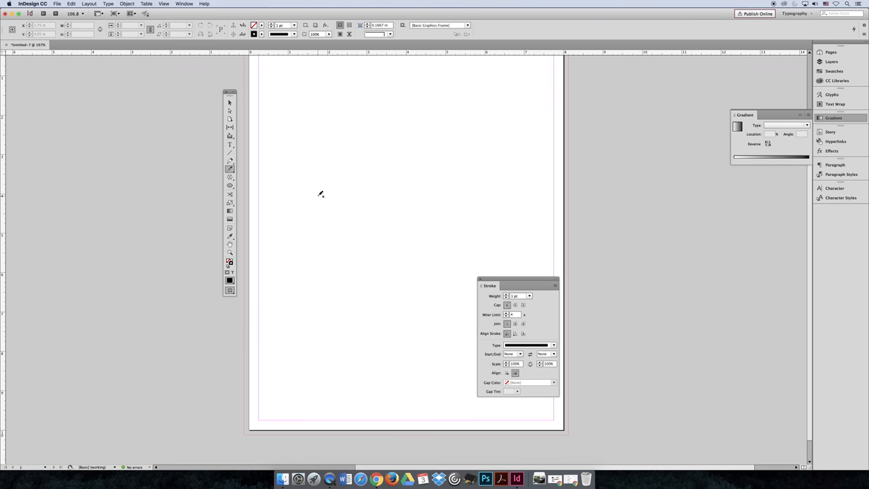
pyautogui.moveTo(329, 195)
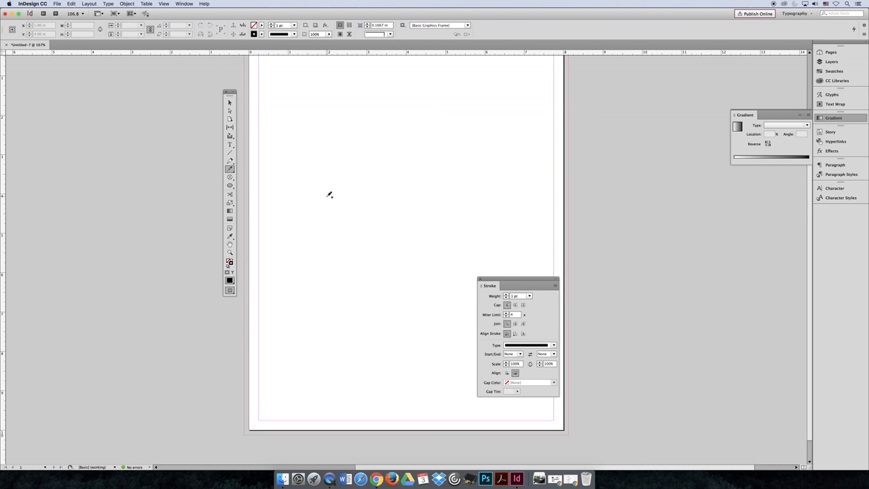
pyautogui.moveTo(354, 155)
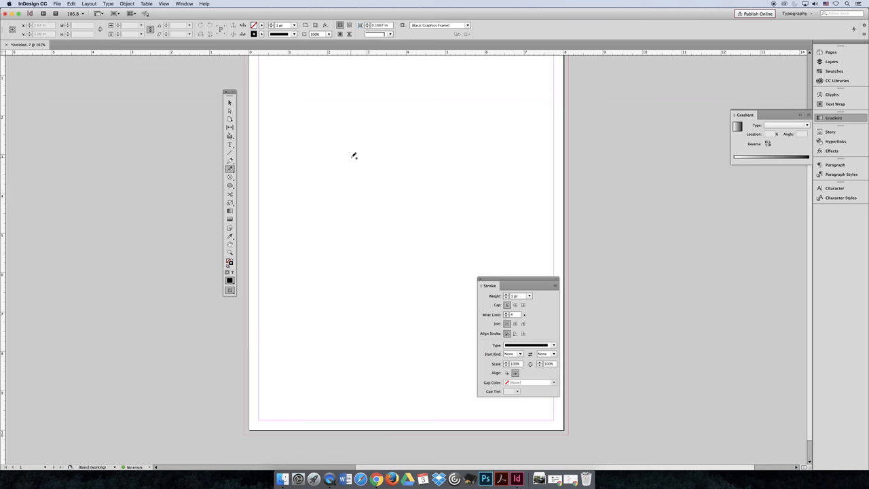
pyautogui.moveTo(358, 152)
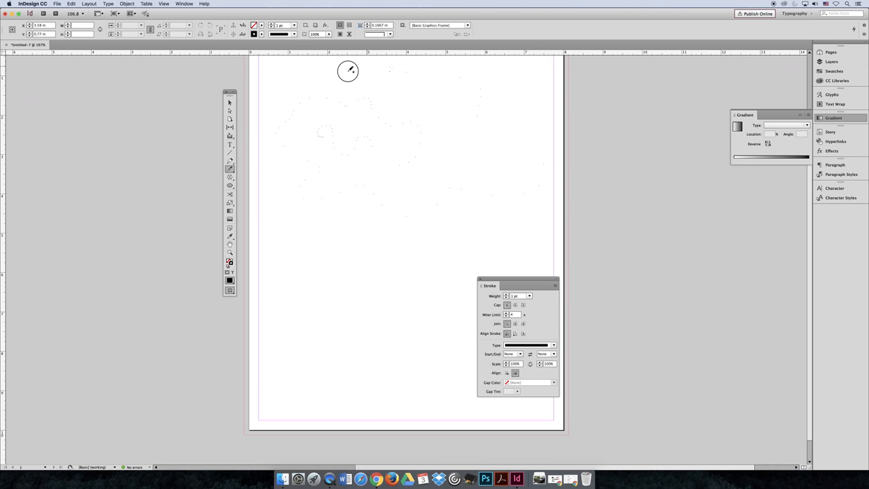
# - Pencil a looping freeform shape and give it a teal outline and green fill
pyautogui.moveTo(348, 71); pyautogui.dragTo(332, 326)
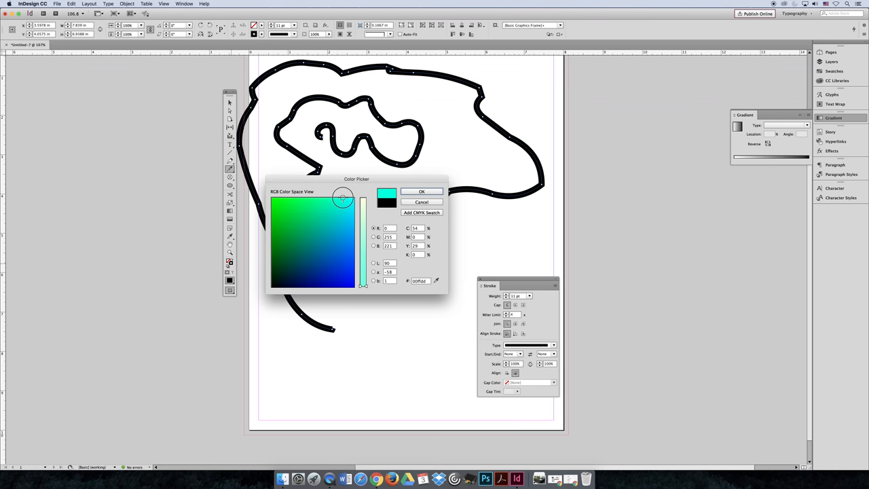
pyautogui.click(421, 191)
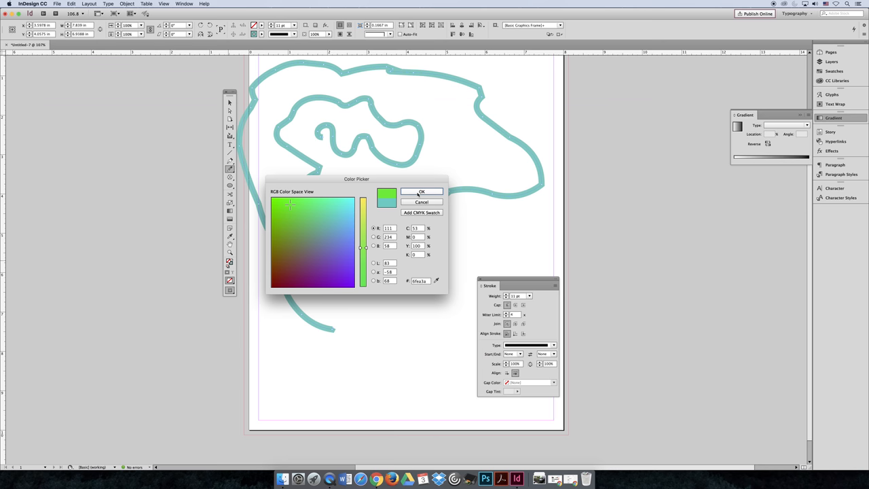
pyautogui.click(421, 192)
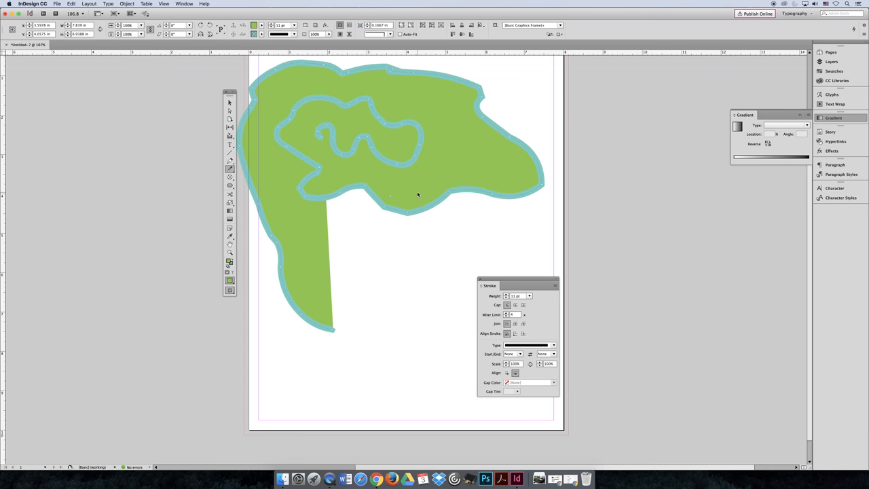
pyautogui.moveTo(407, 209)
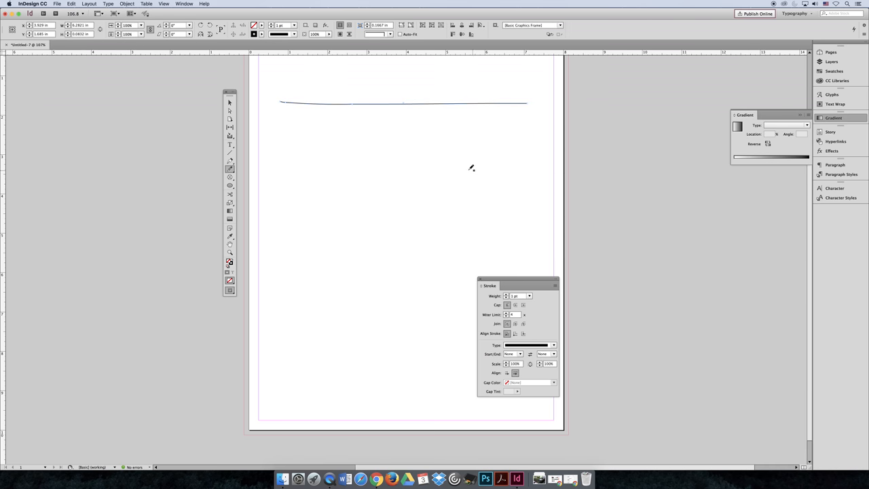
# - Show the pencil line's anchor points and draw a straight horizontal line beneath it
pyautogui.click(230, 102)
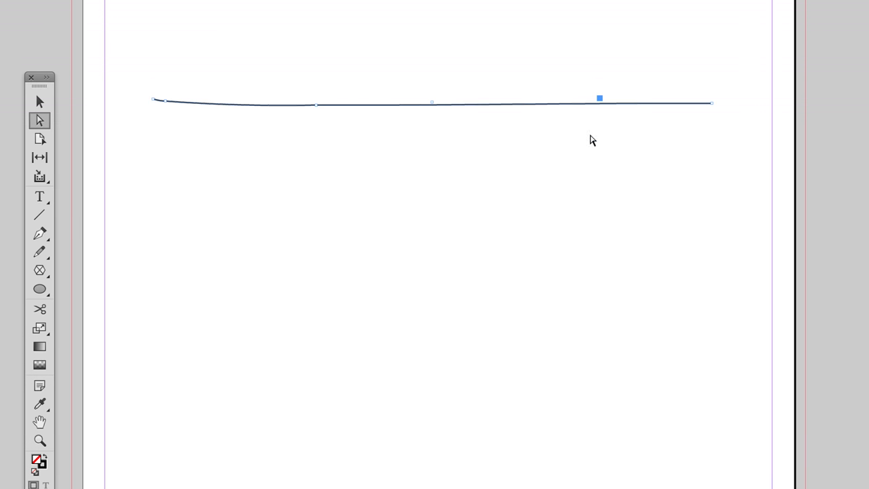
pyautogui.moveTo(165, 140); pyautogui.dragTo(701, 140)
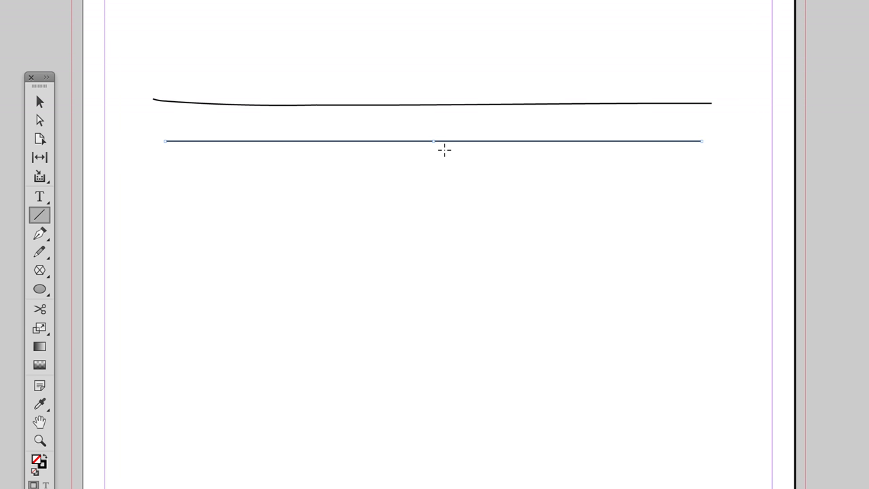
pyautogui.click(39, 102)
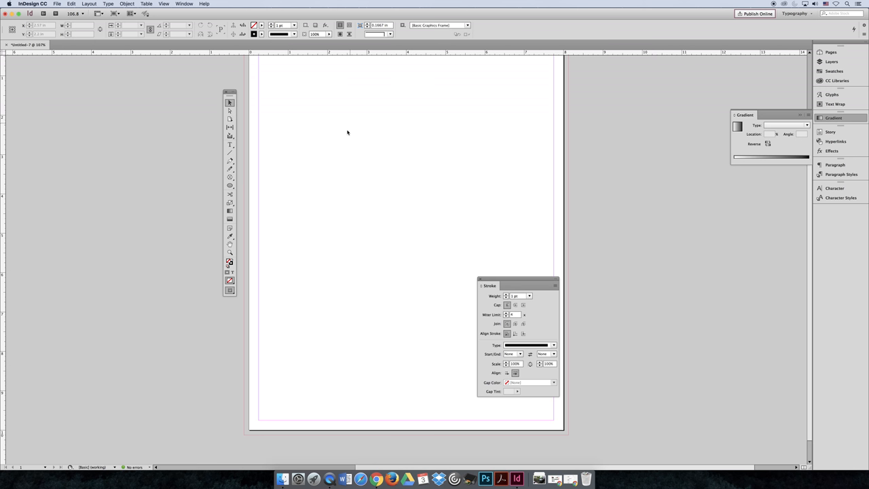
pyautogui.moveTo(173, 81)
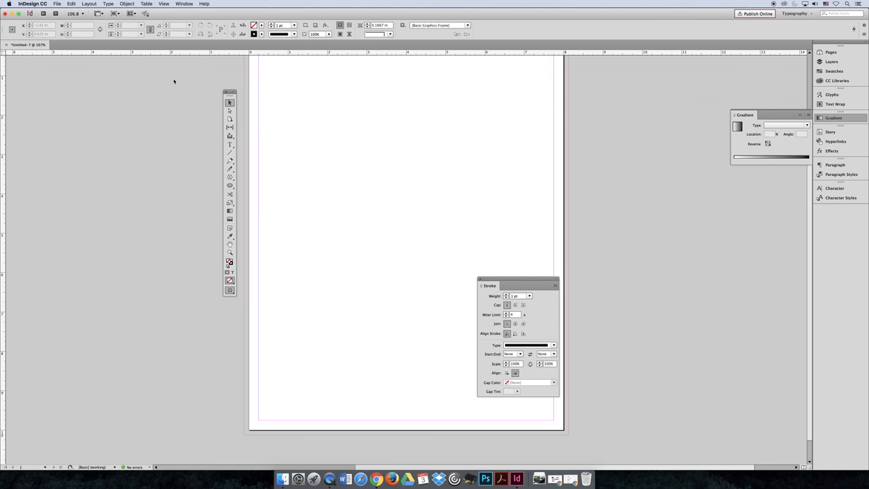